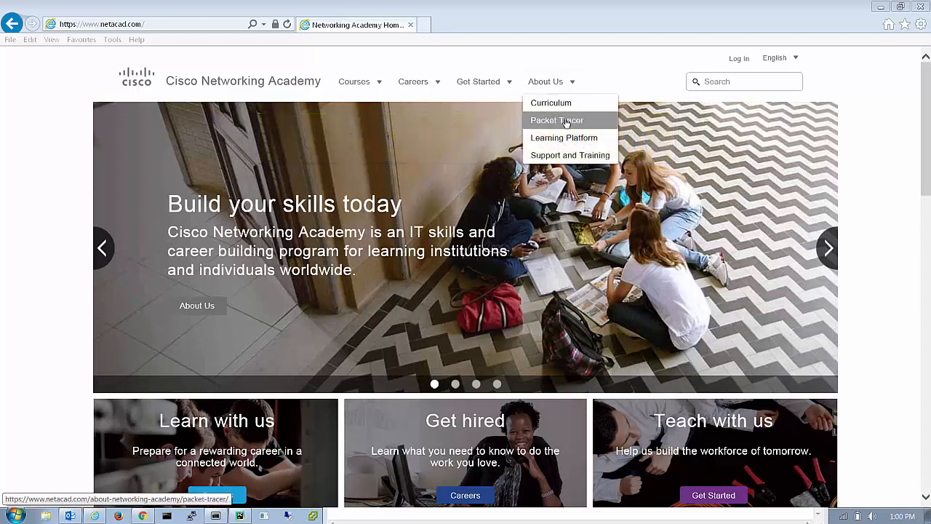
Step: Browse the About Us > Packet Tracer page and follow the Packet Tracer 101 Sign Up (English) link
left_click(555, 119)
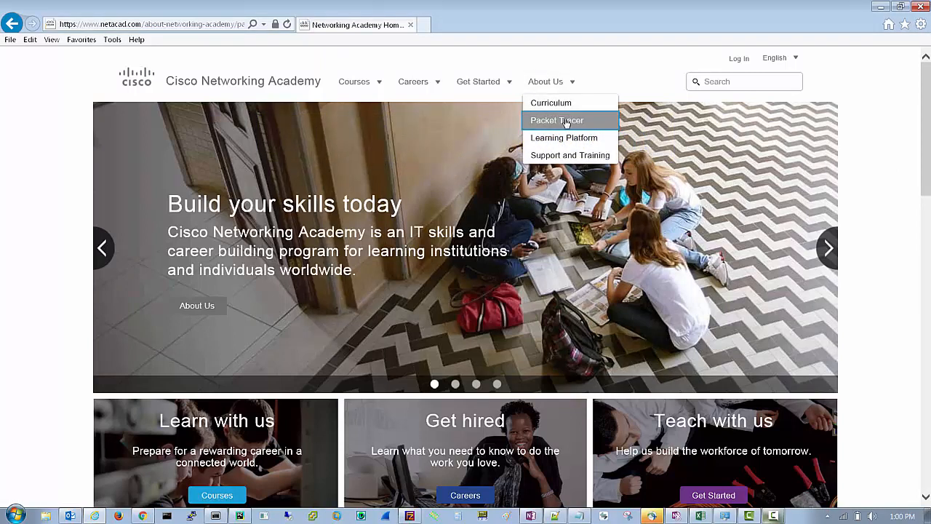
left_click(556, 119)
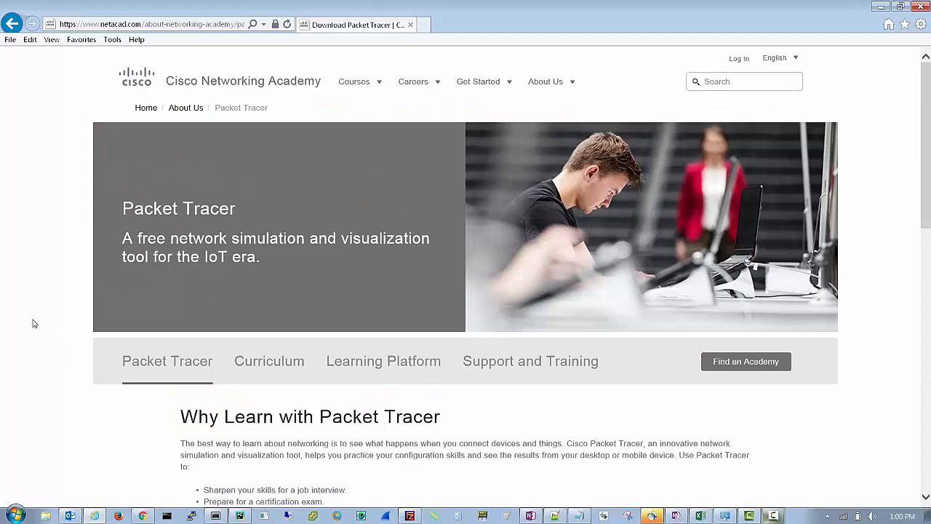
scroll("down", 3)
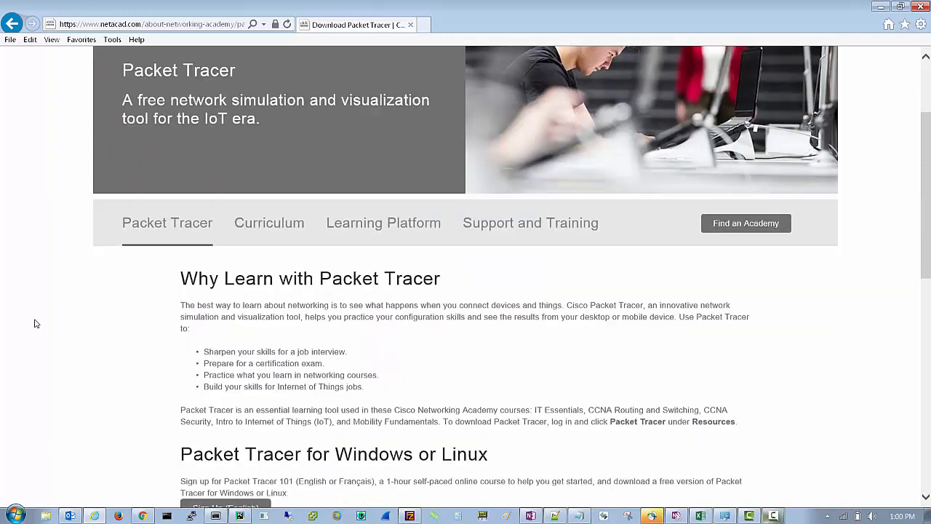
scroll("up", 3)
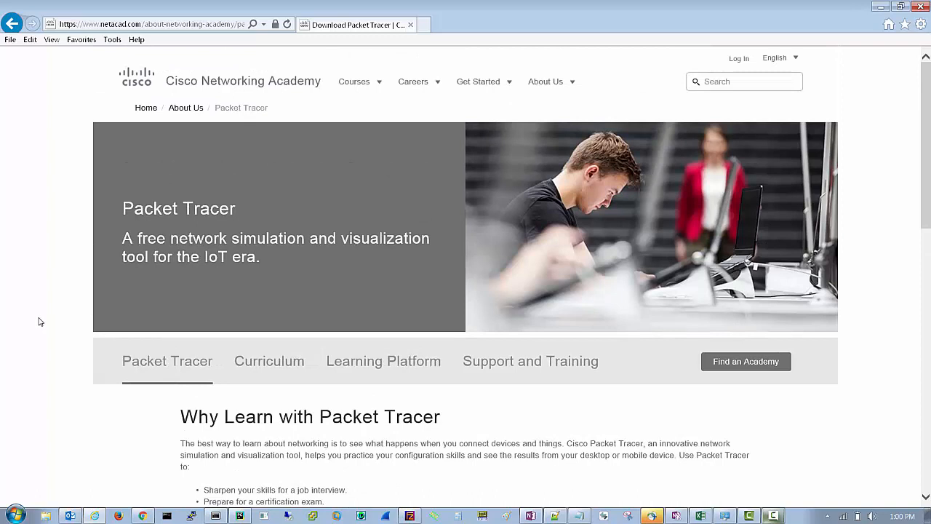
scroll("down", 3)
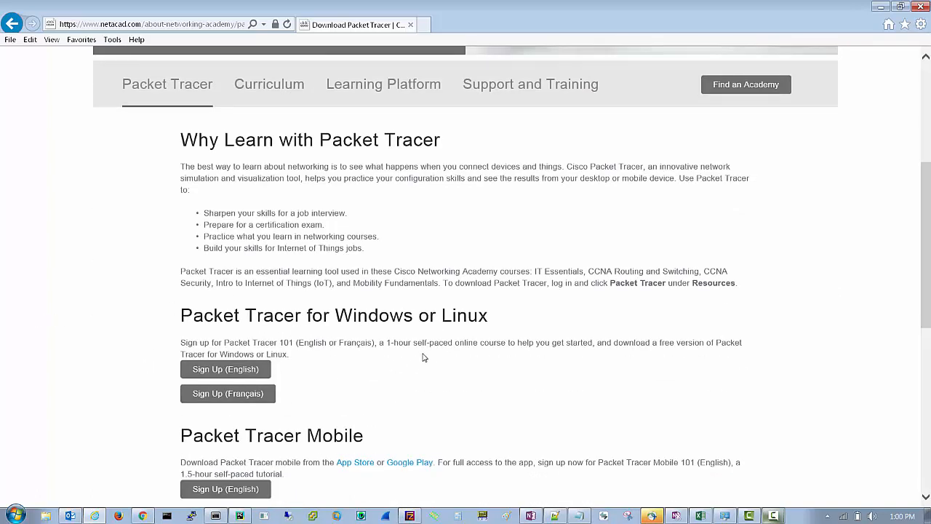
mouse_move(357, 372)
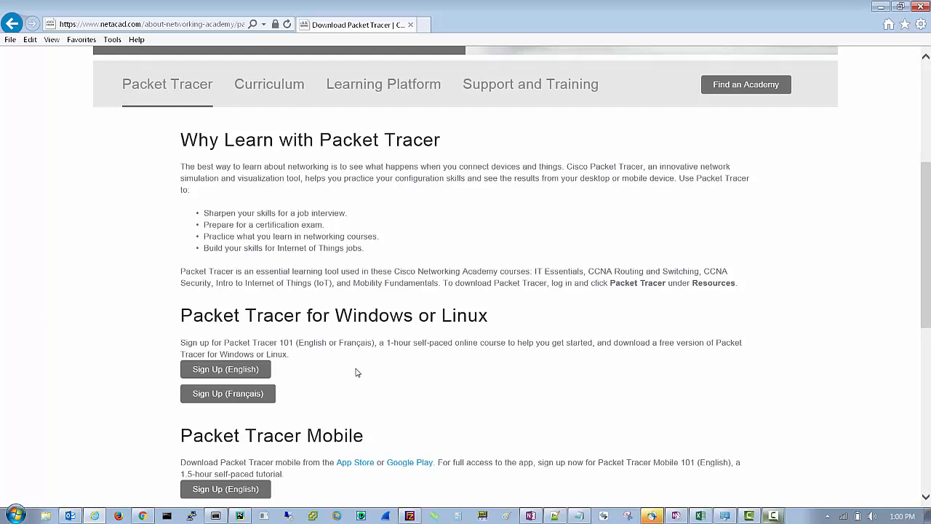
scroll("down", 3)
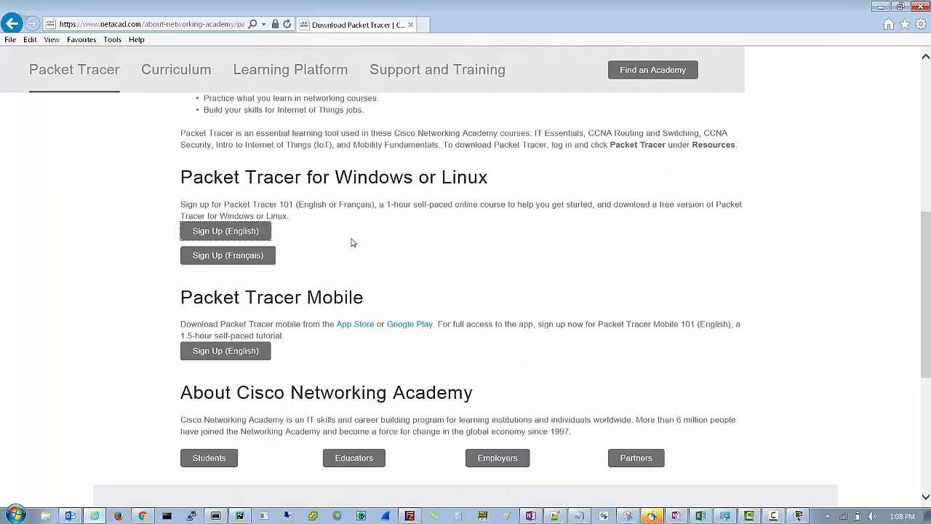
mouse_move(352, 246)
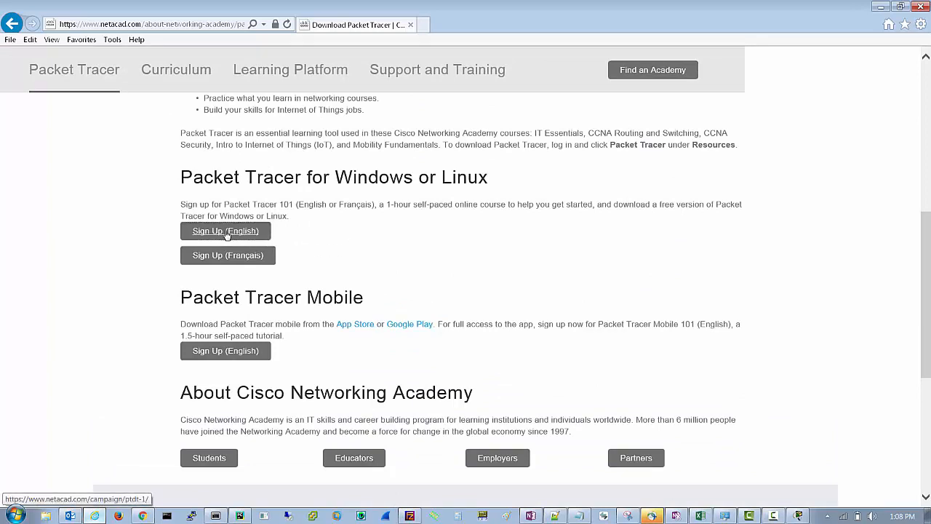
left_click(226, 230)
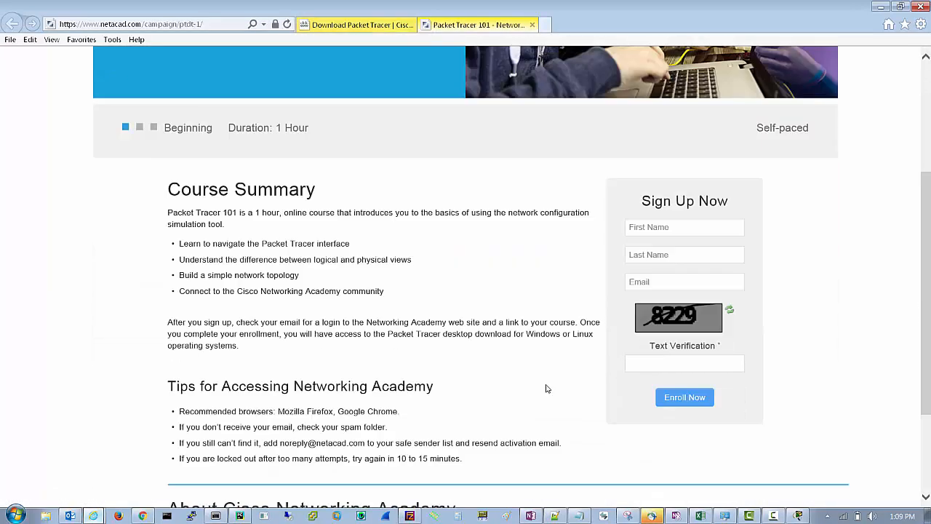
mouse_move(477, 274)
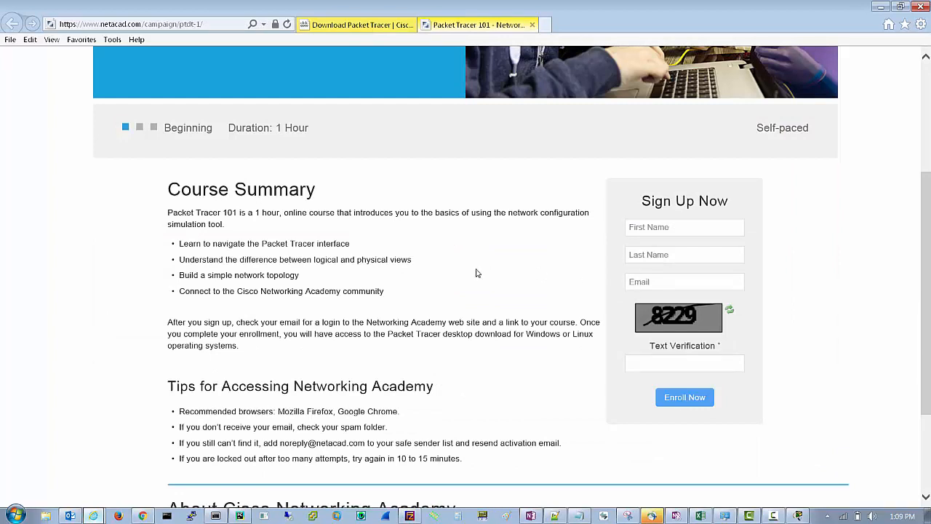
mouse_move(384, 346)
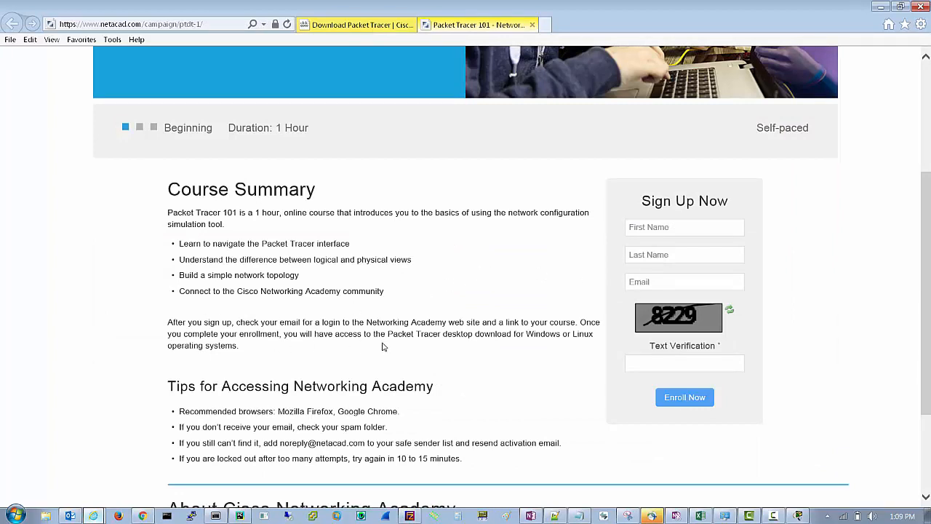
mouse_move(378, 358)
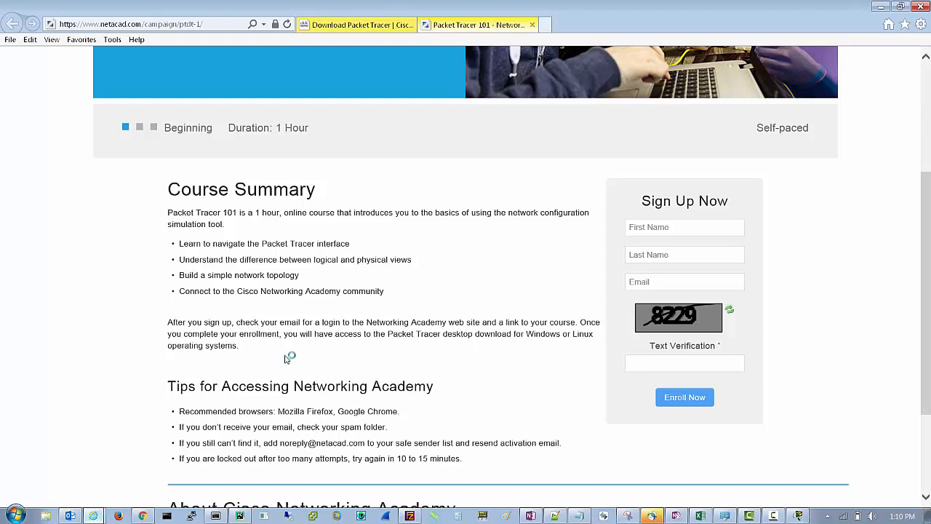
mouse_move(294, 351)
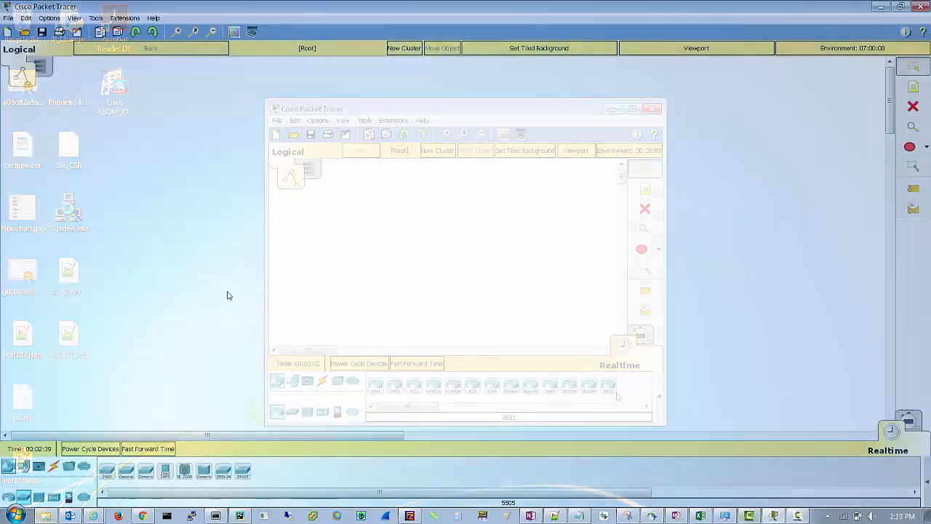
Step: Place a 1941 router on the canvas and two 2960-24TT switches (Switch3, Switch4) beneath it
left_click(632, 108)
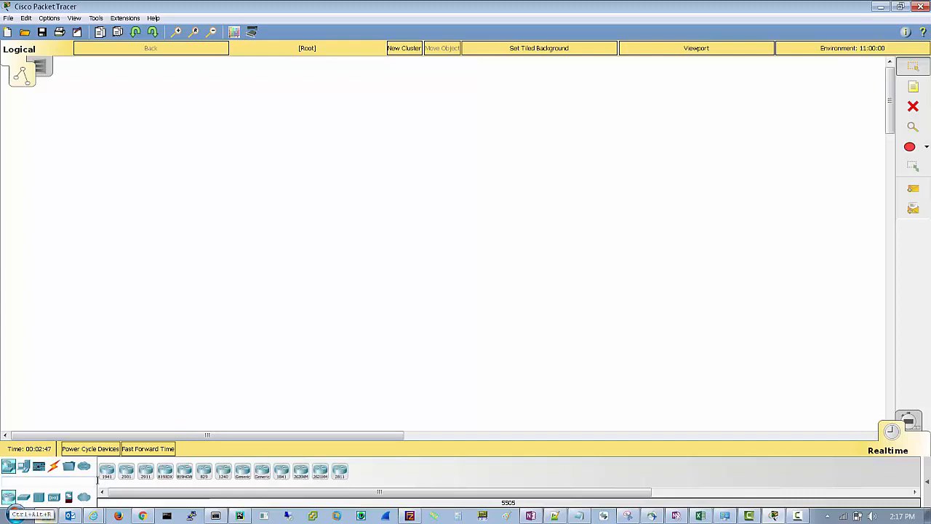
left_click(398, 216)
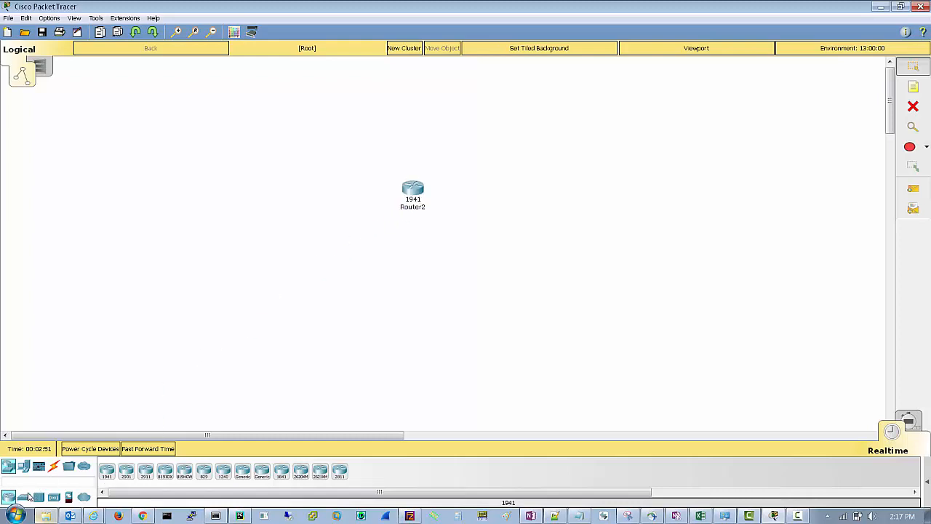
left_click(24, 498)
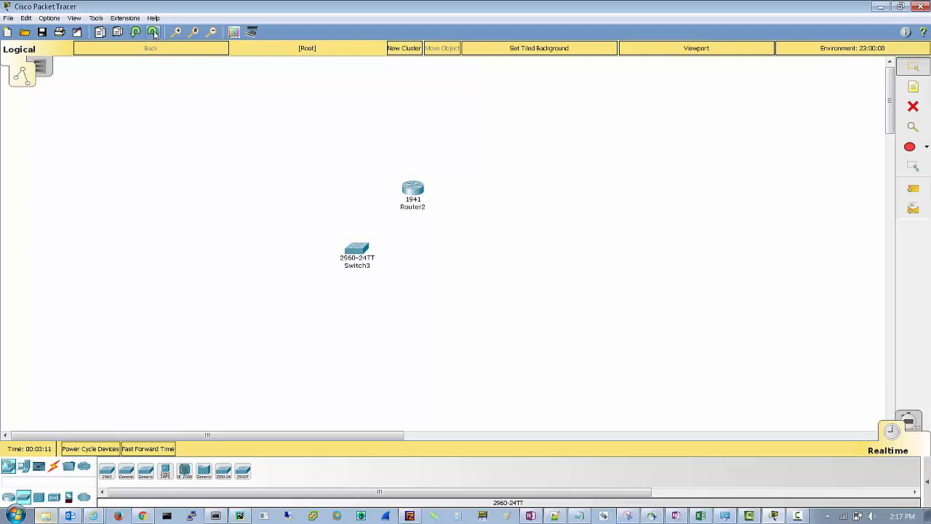
left_click(470, 253)
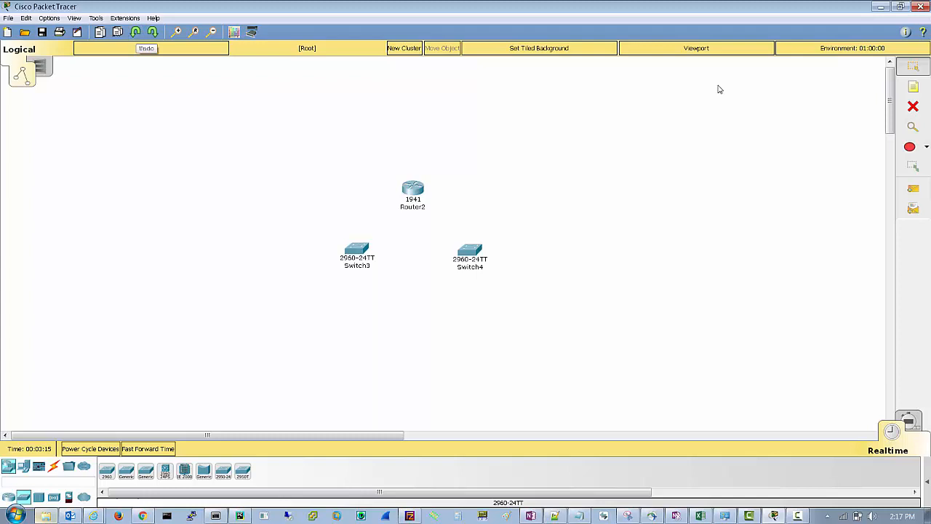
mouse_move(914, 106)
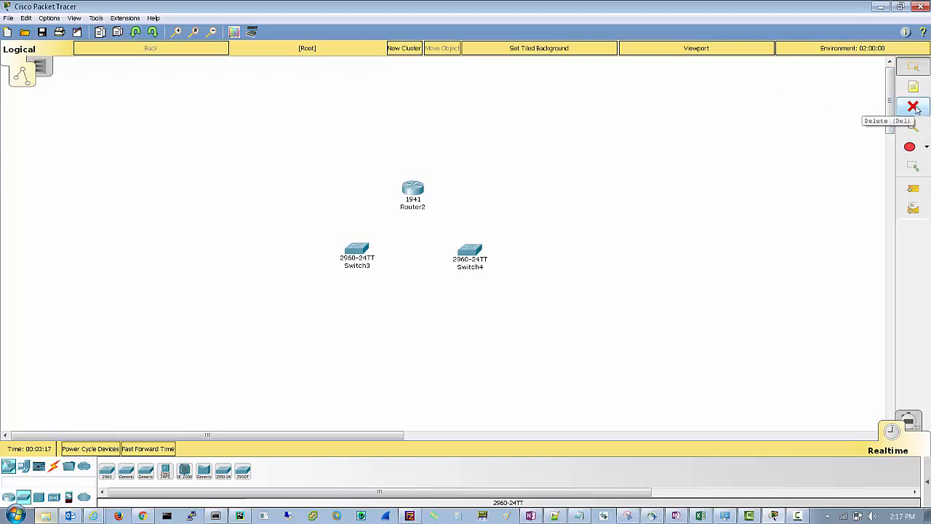
mouse_move(913, 108)
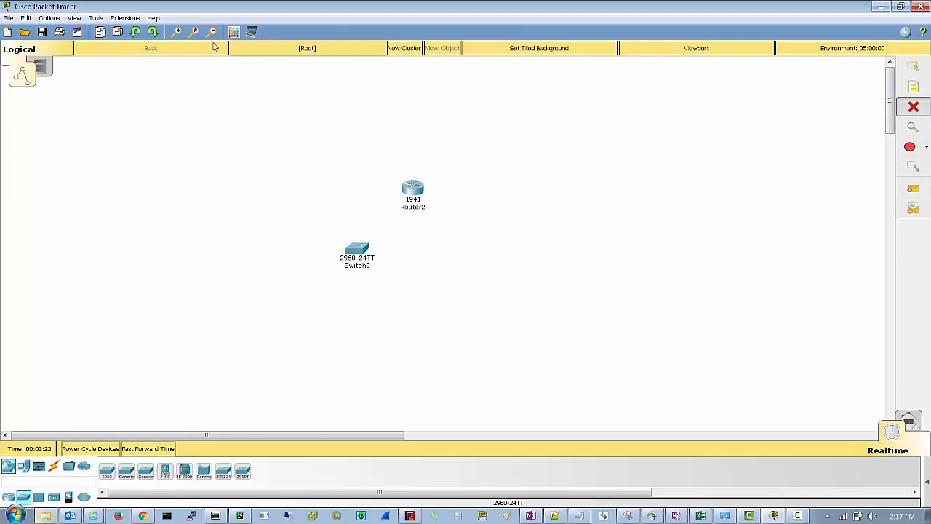
left_click(469, 254)
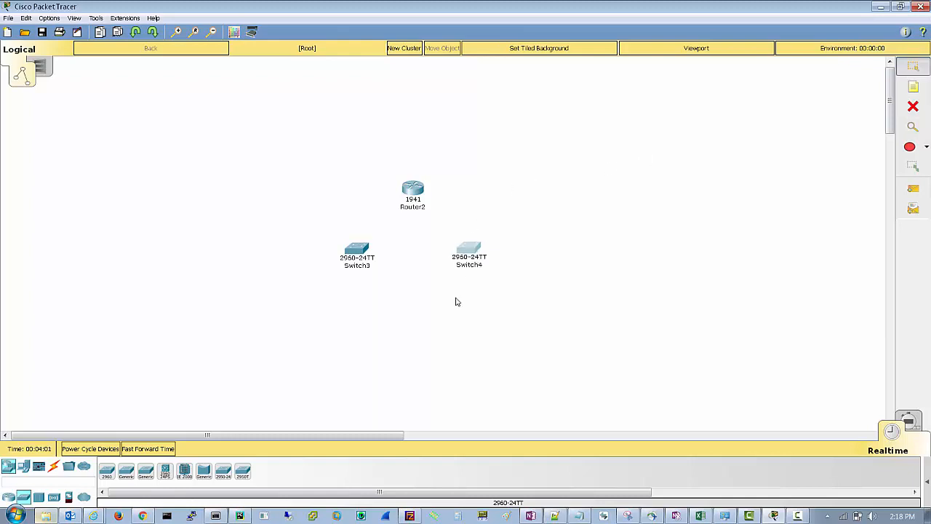
mouse_move(204, 357)
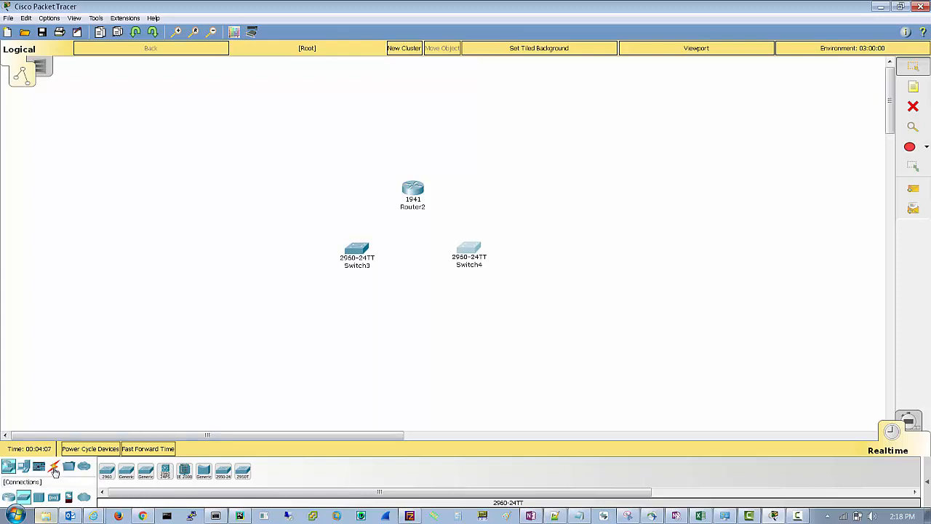
Step: Link Switch3 to Switch4 with a copper cross-over cable and start the uplinks to Router2
left_click(53, 465)
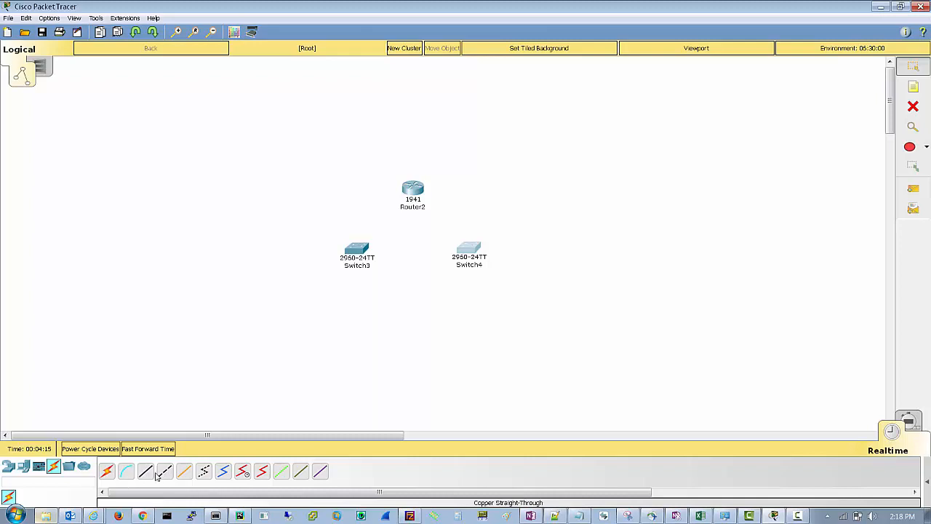
left_click(164, 472)
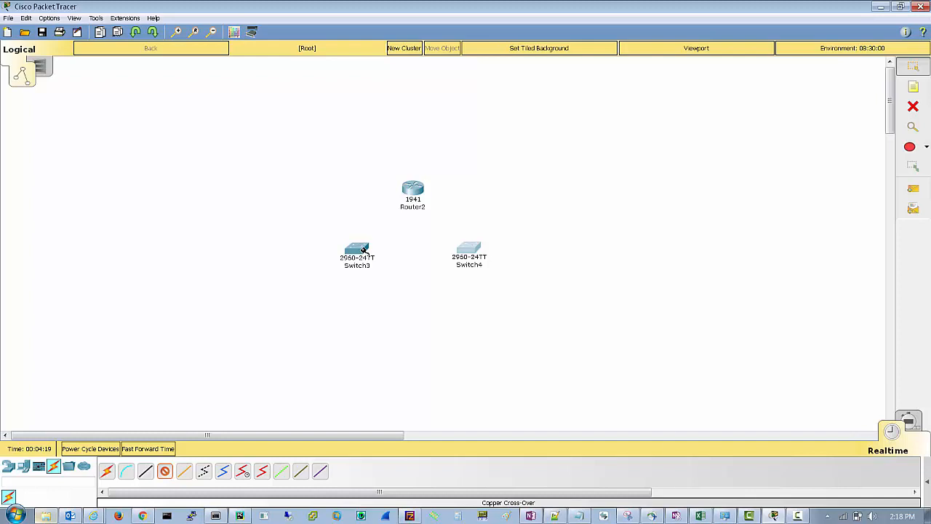
left_click(358, 250)
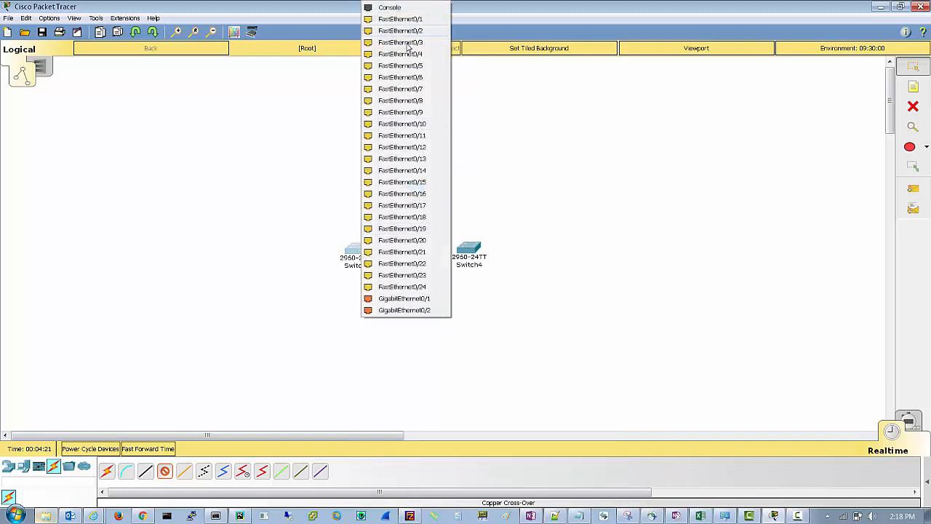
left_click(400, 40)
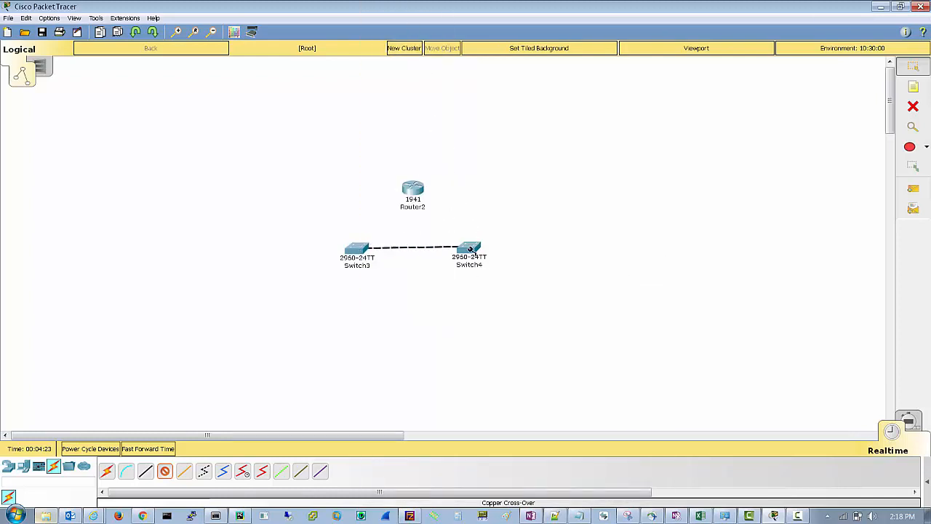
left_click(469, 250)
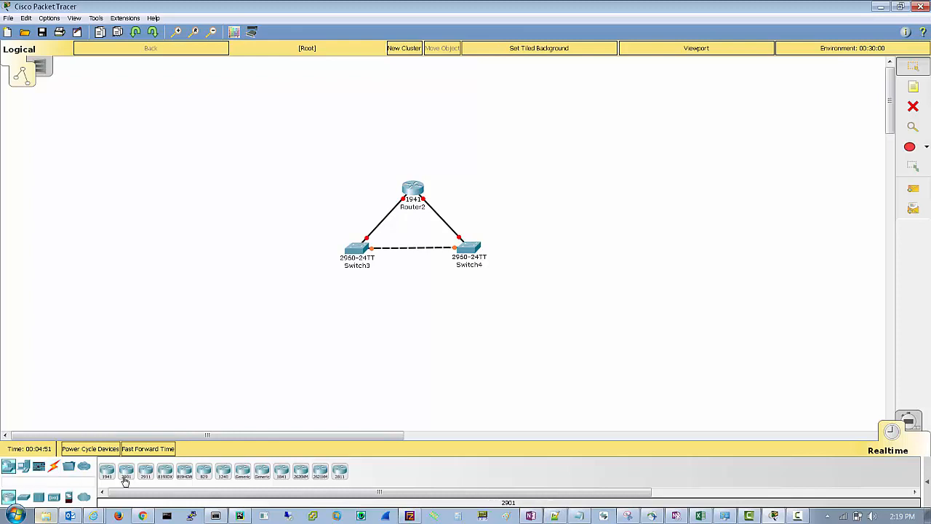
Step: Place an IP phone and a PC under each switch and a Server-PT left of Switch3
left_click(23, 465)
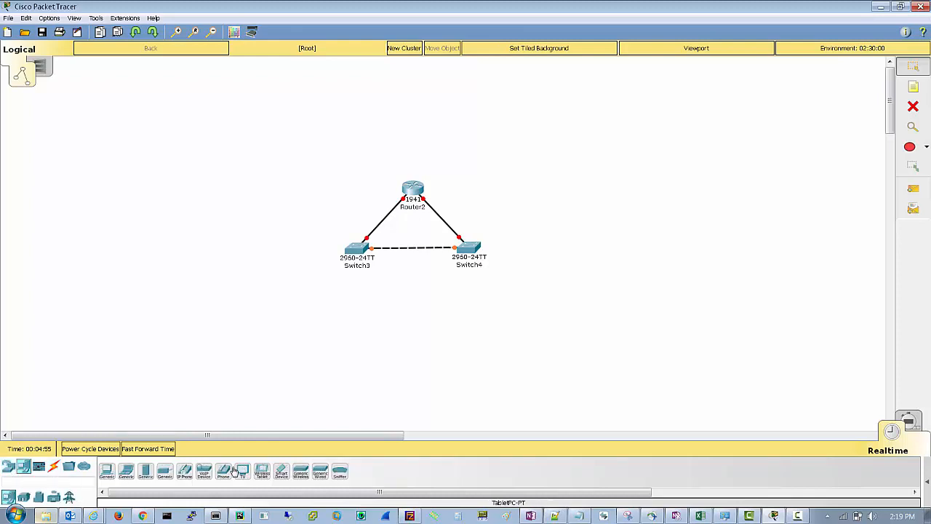
left_click(352, 304)
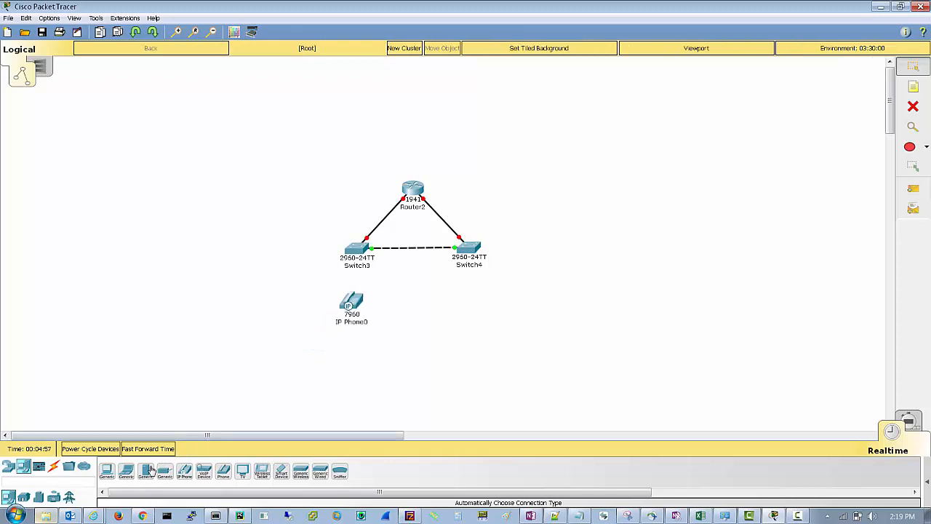
left_click(183, 471)
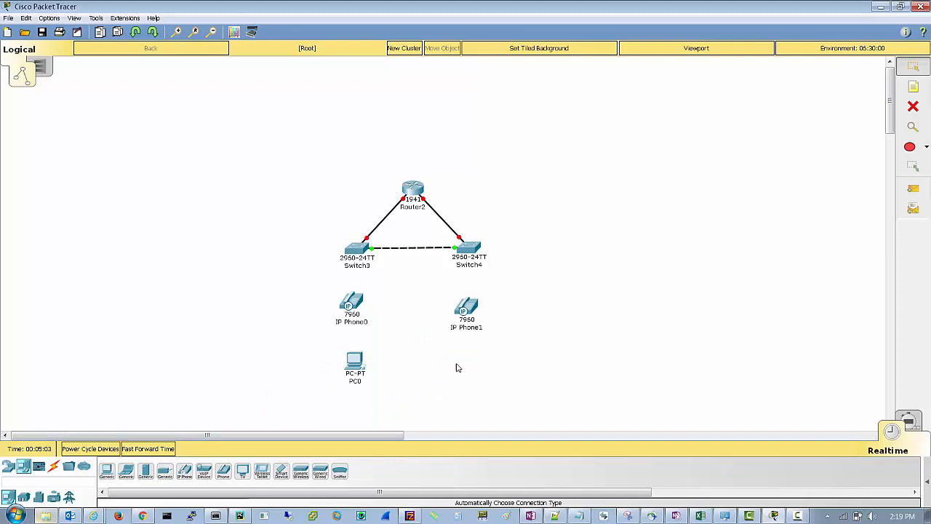
left_click(145, 471)
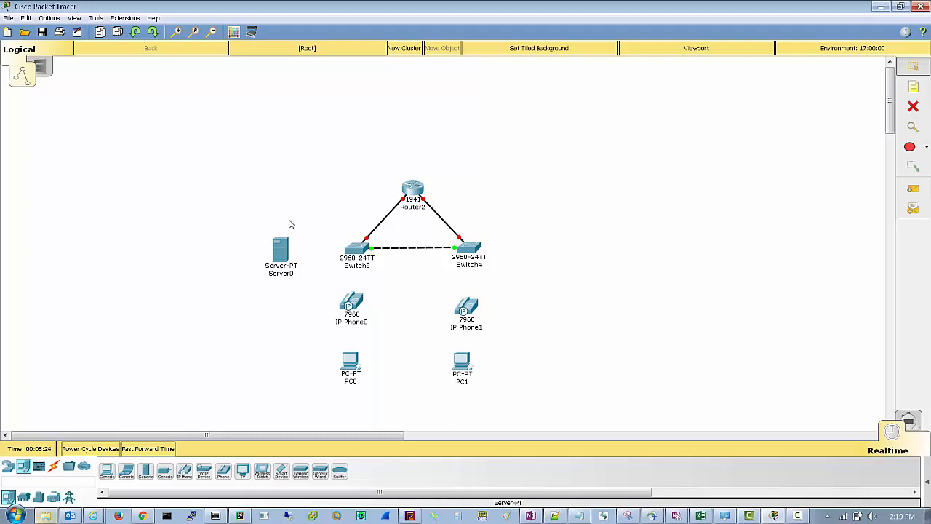
mouse_move(229, 279)
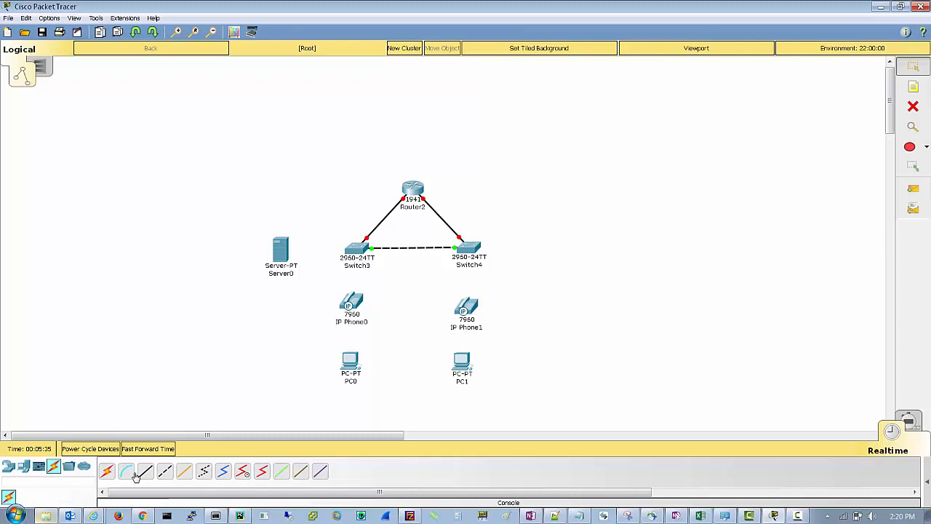
Step: Cable PC1 FastEthernet0 to IP Phone1's Switch port with straight-through, then wire Server0 to Switch3
left_click(350, 363)
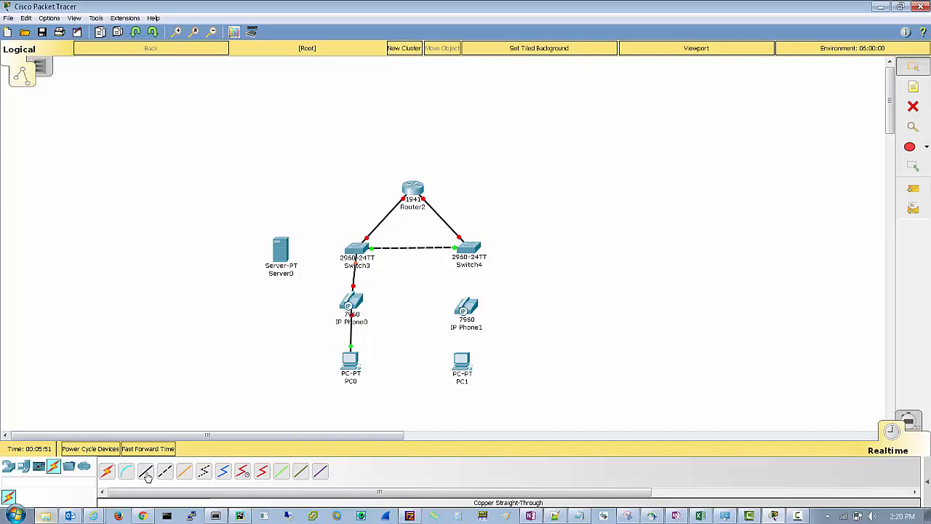
left_click(461, 367)
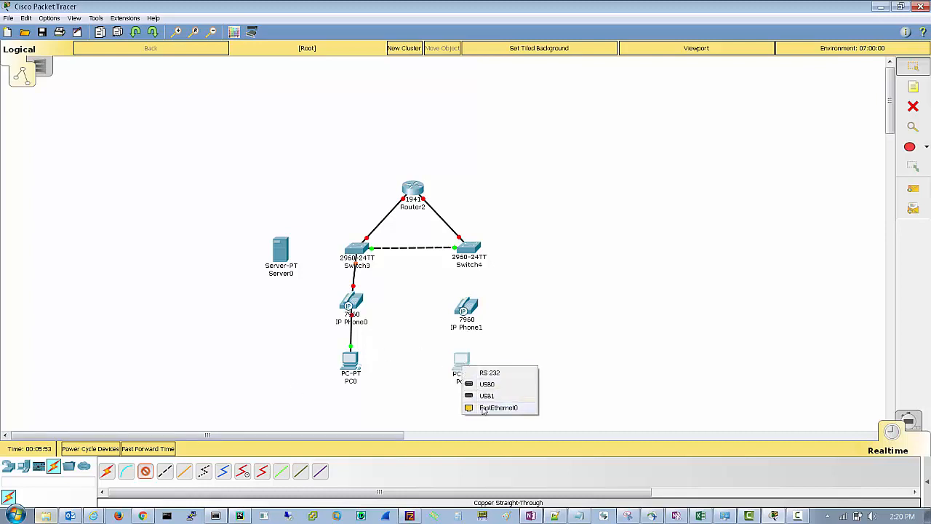
left_click(498, 407)
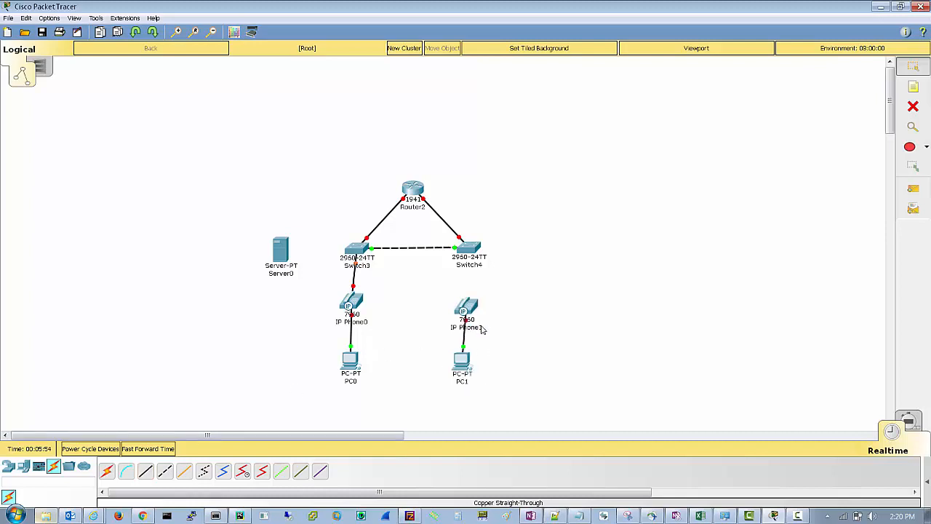
mouse_move(465, 313)
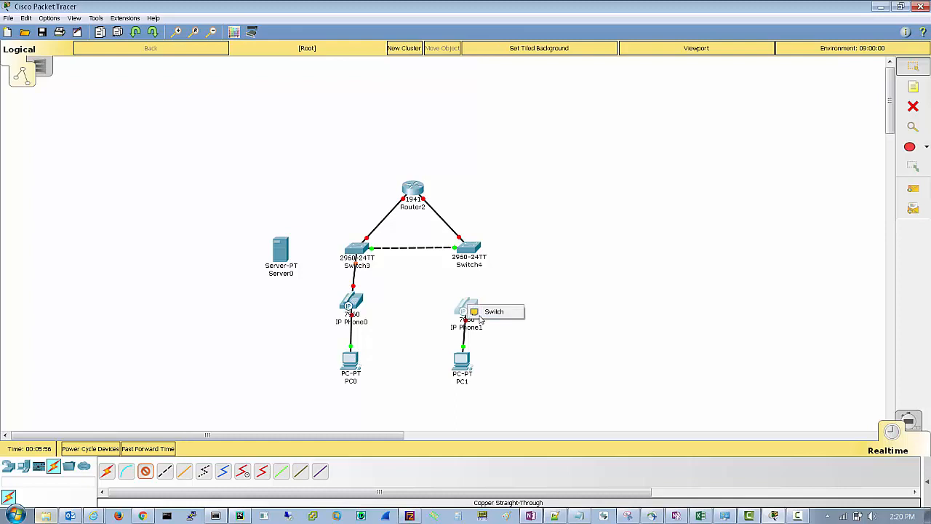
left_click(462, 311)
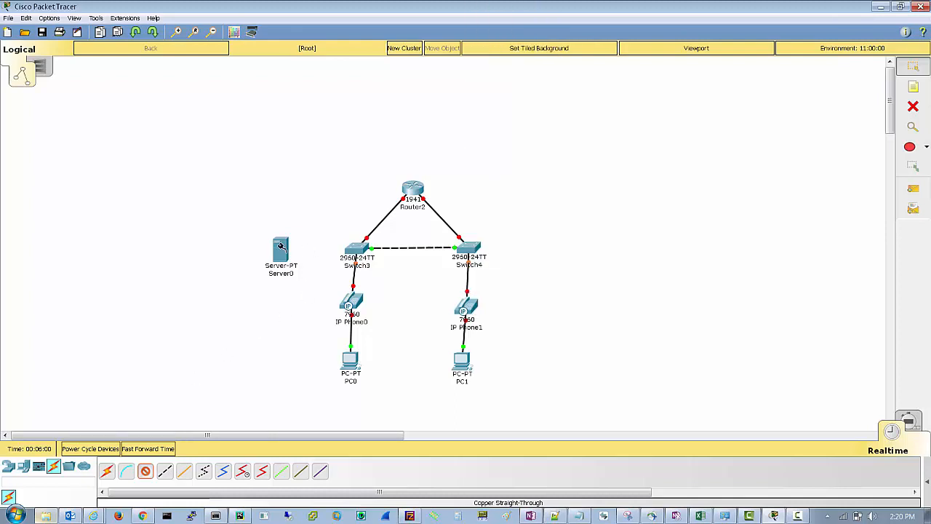
left_click(352, 250)
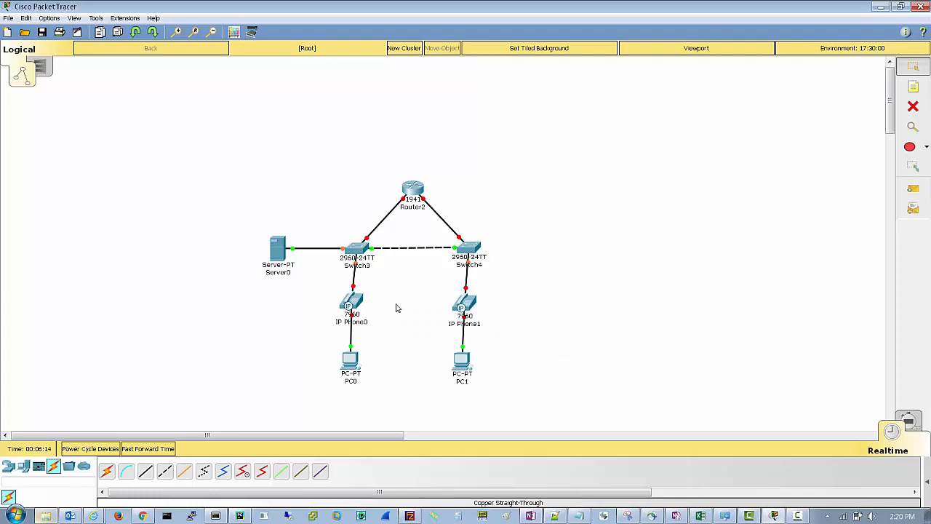
Step: Plug IP_PHONE_POWER_ADAPTER into the IP phone's power port in its Physical tab and close the window
double_click(352, 301)
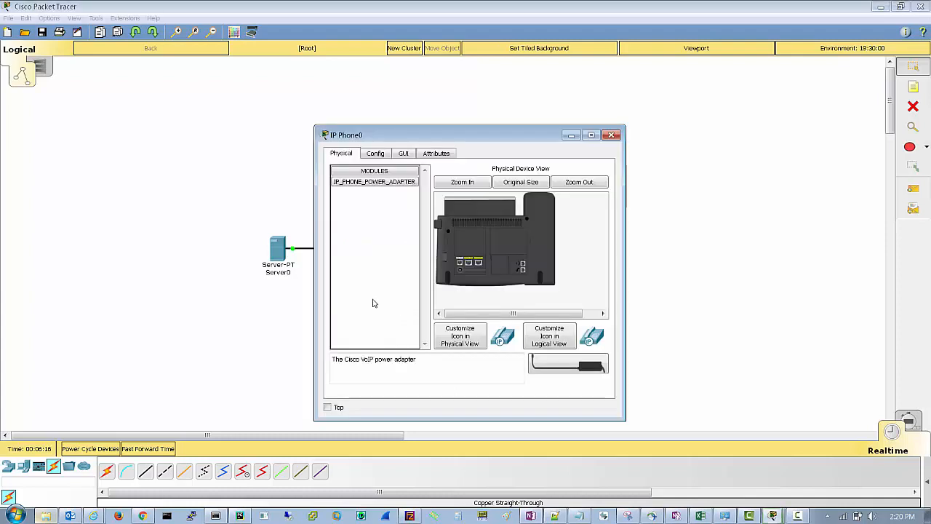
left_click_drag(346, 134, 531, 96)
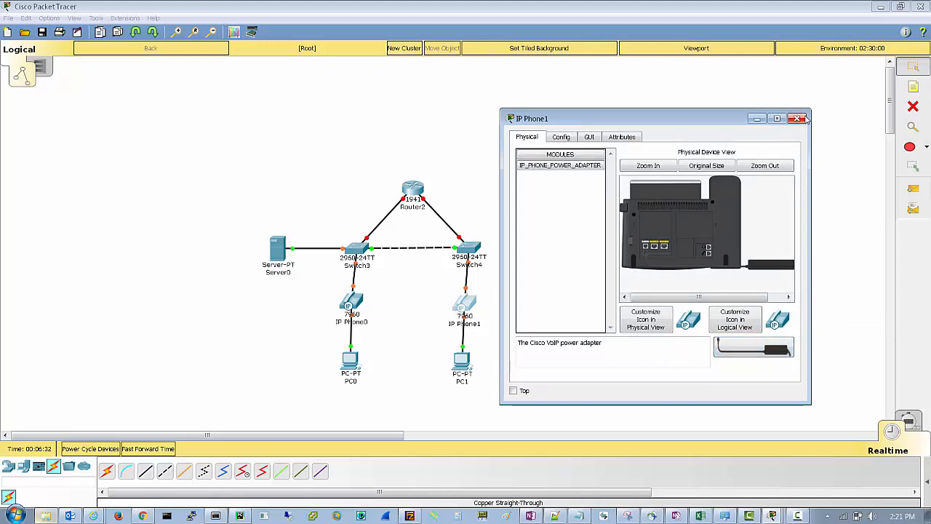
left_click(797, 117)
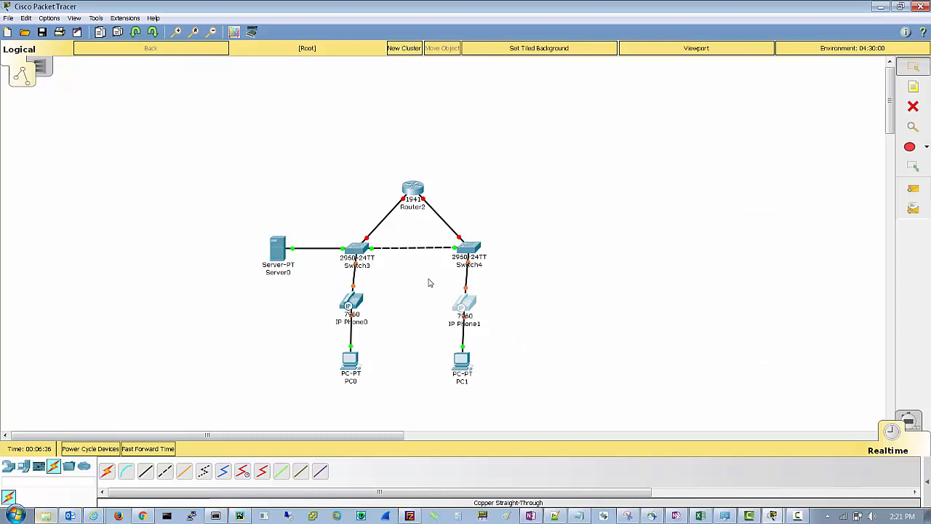
Step: On Router2, try inserting an HWIC-2T card, dismiss the warning, and enable RIP under Config
double_click(413, 192)
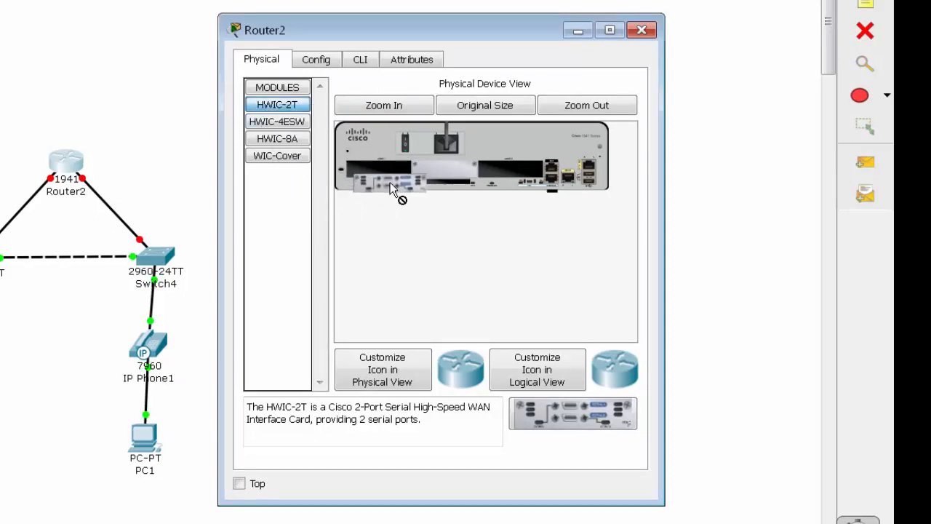
left_click_drag(277, 105, 393, 177)
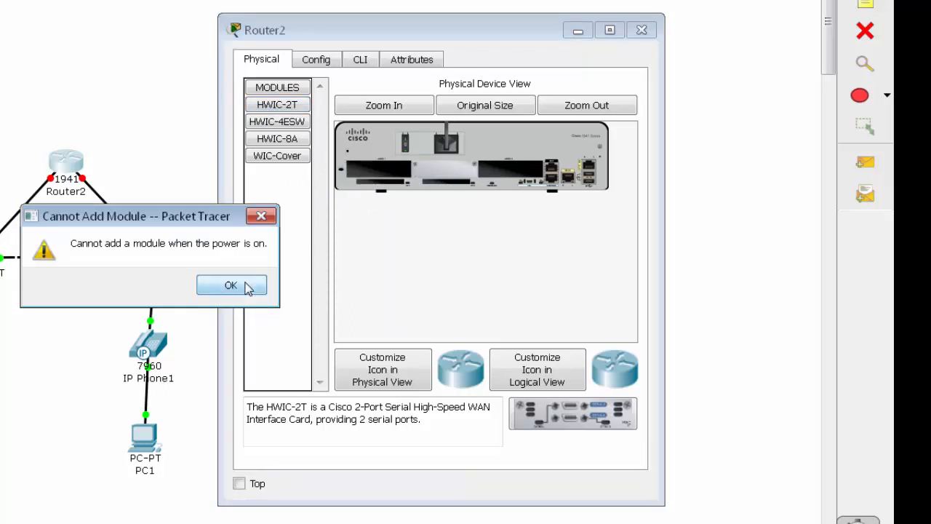
left_click(230, 283)
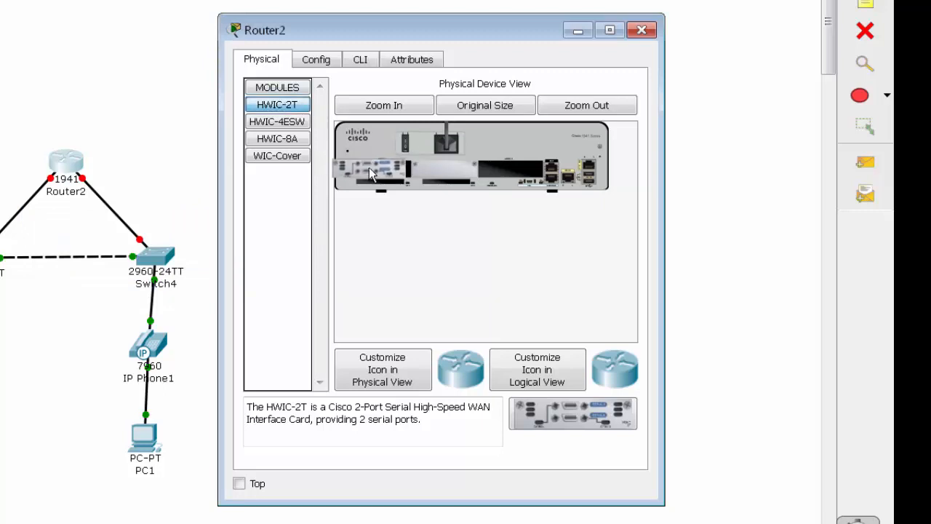
mouse_move(407, 144)
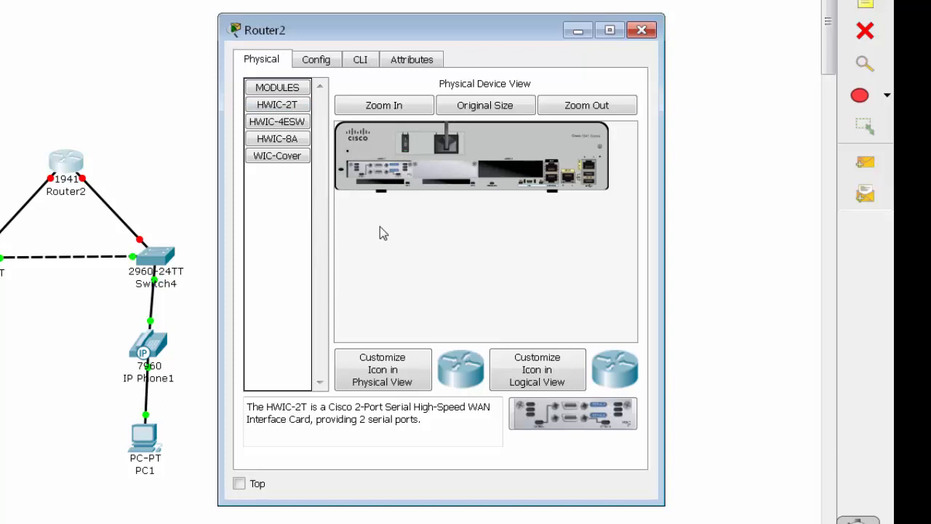
left_click(316, 58)
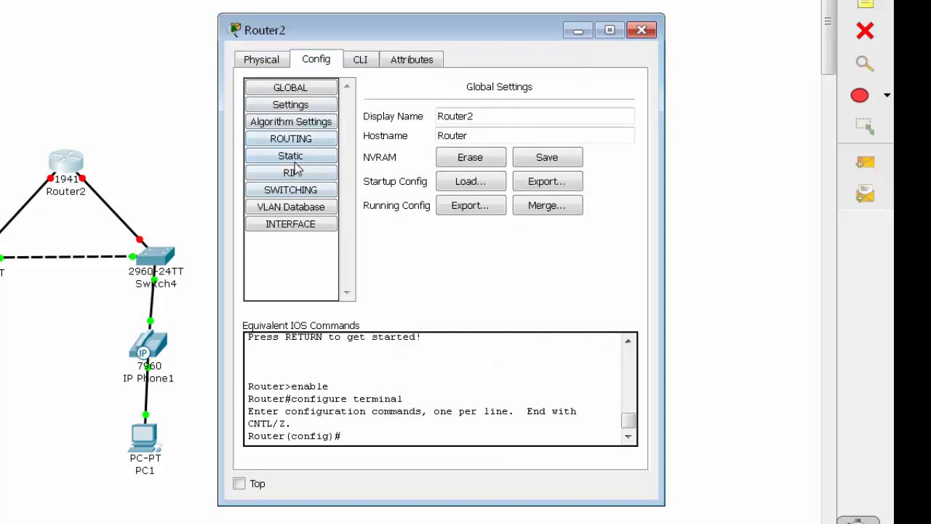
left_click(291, 172)
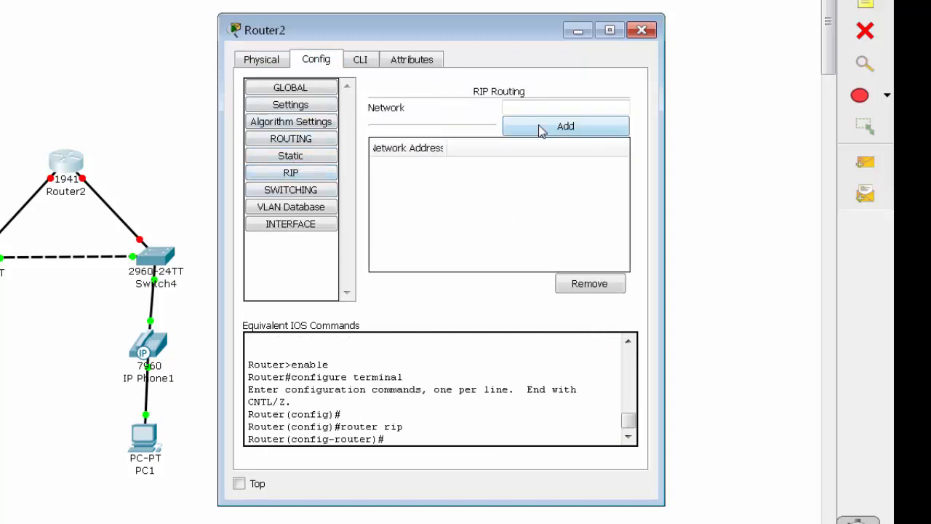
mouse_move(399, 148)
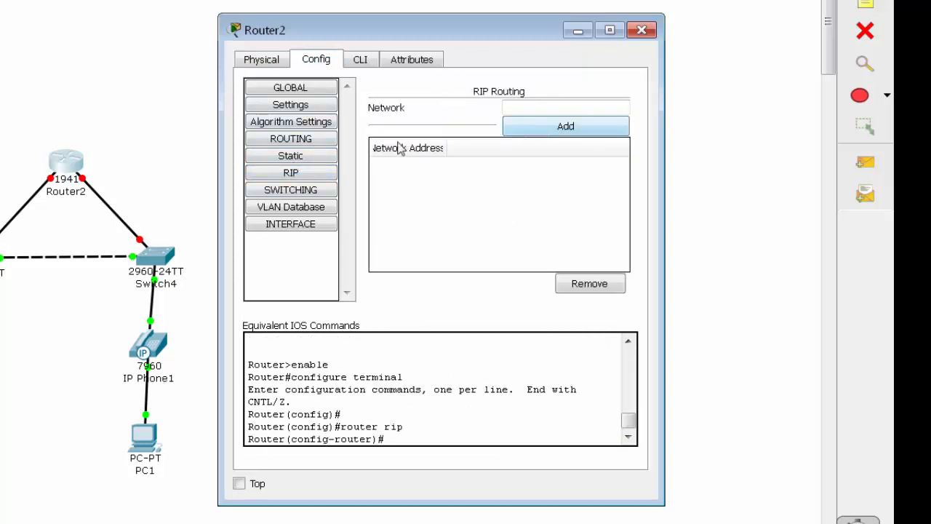
Step: In Router2's CLI leave config mode with Ctrl+Z and run show run to display the running configuration
left_click(360, 58)
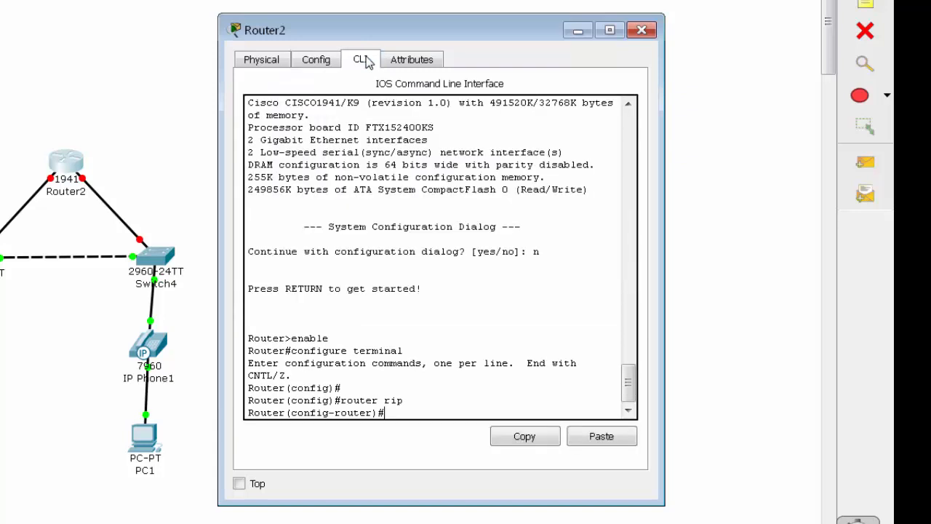
key("Return")
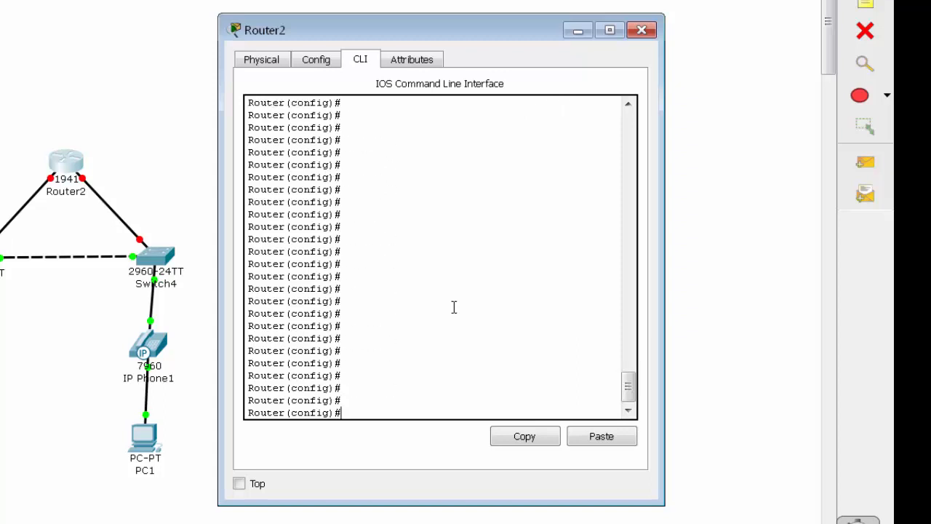
key("ctrl+z")
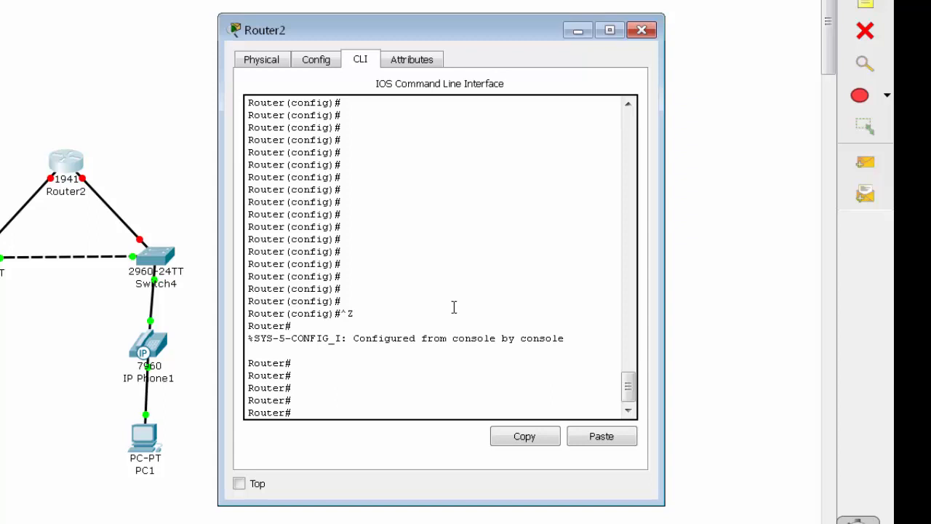
type("show")
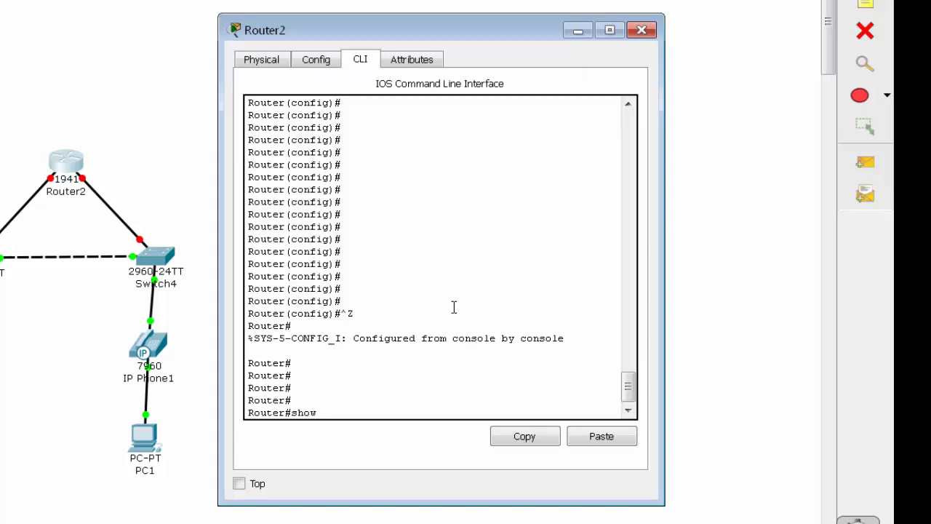
key("Return")
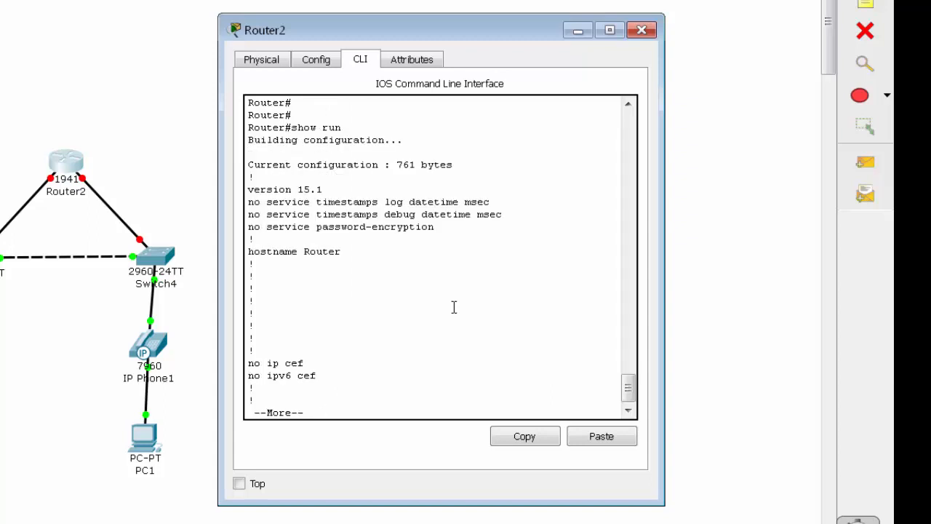
mouse_move(413, 267)
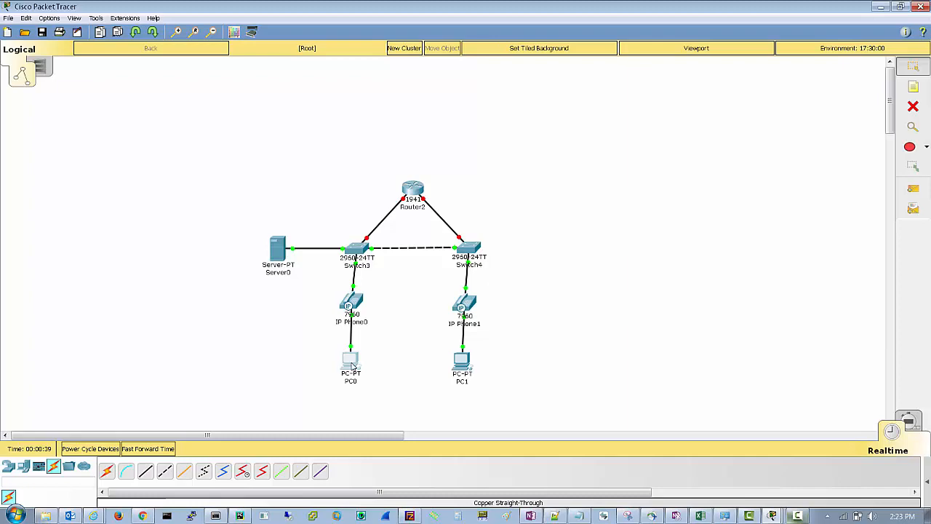
Step: Open PC0's configuration and set its IPv4 addressing to DHCP
double_click(351, 360)
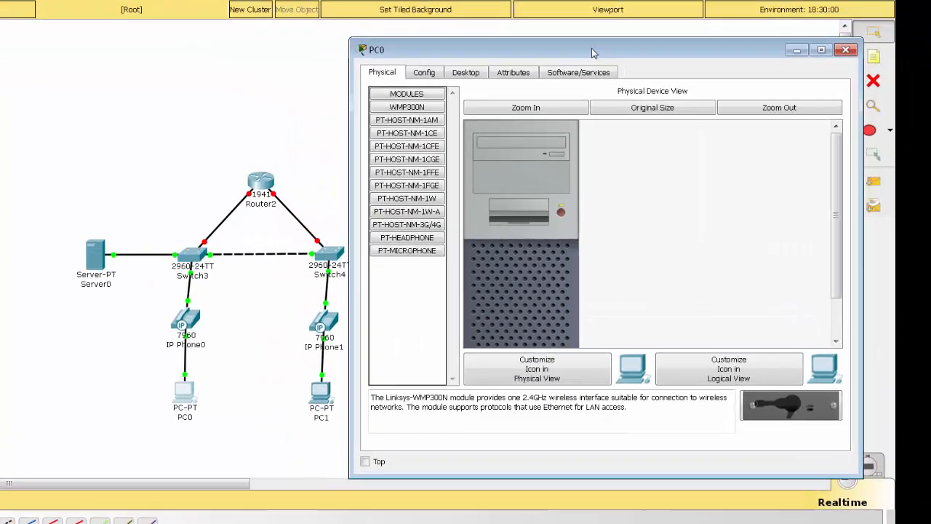
left_click(423, 73)
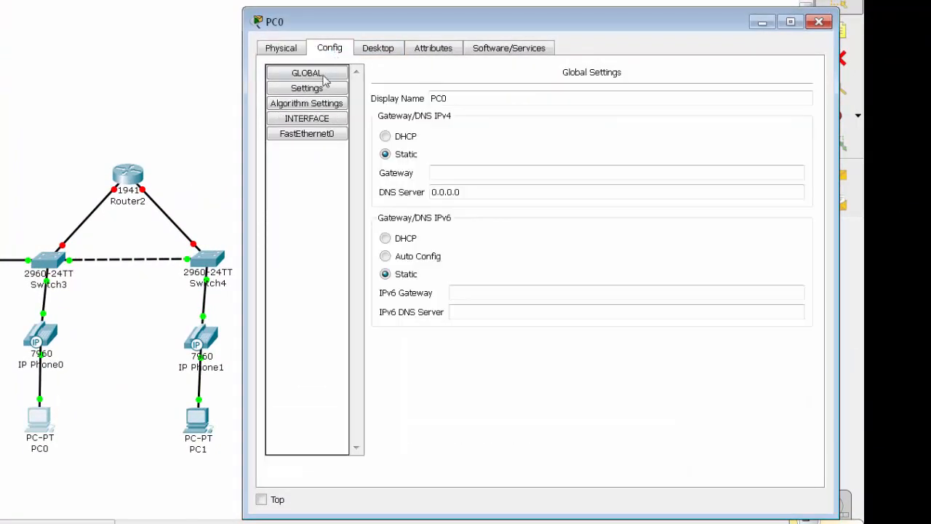
left_click(617, 172)
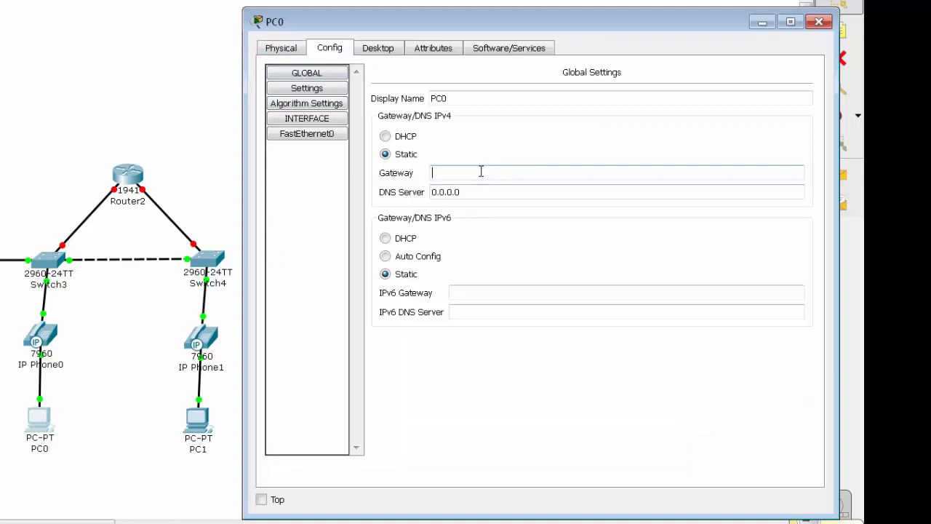
mouse_move(367, 144)
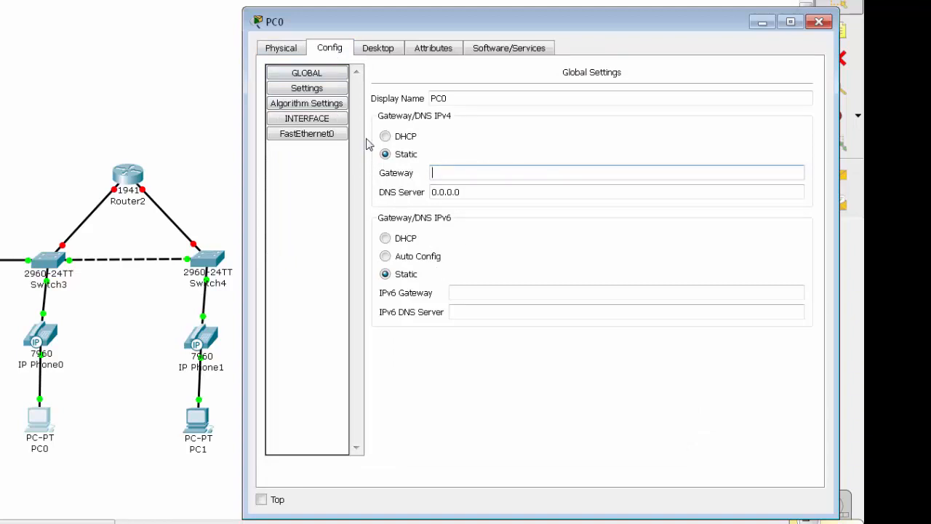
left_click(385, 137)
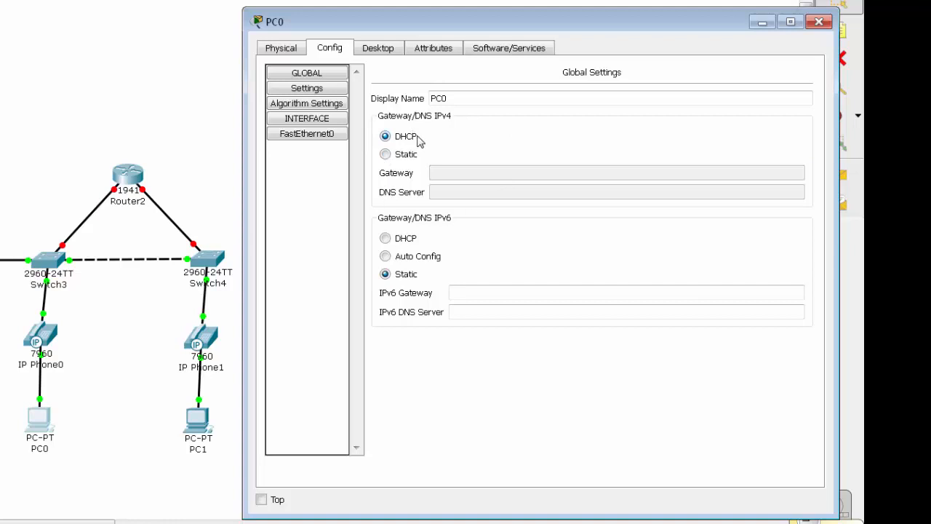
mouse_move(119, 234)
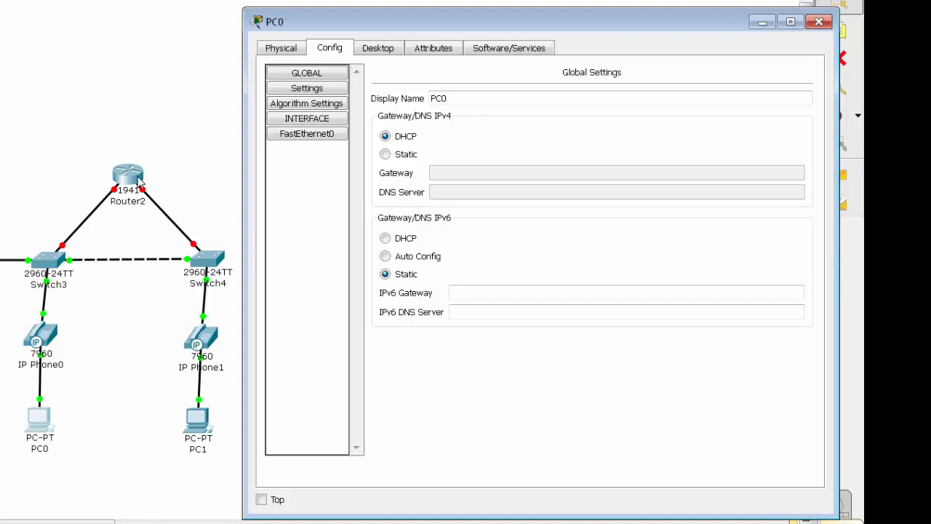
mouse_move(395, 48)
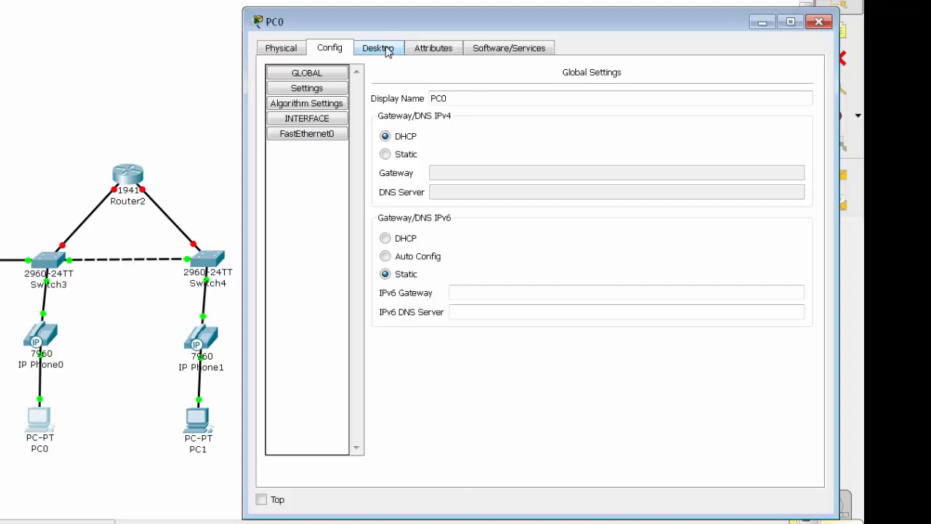
Step: From PC0's Command Prompt ping 10.0.0.1 (100% loss), abort it, and close PC0
left_click(378, 48)
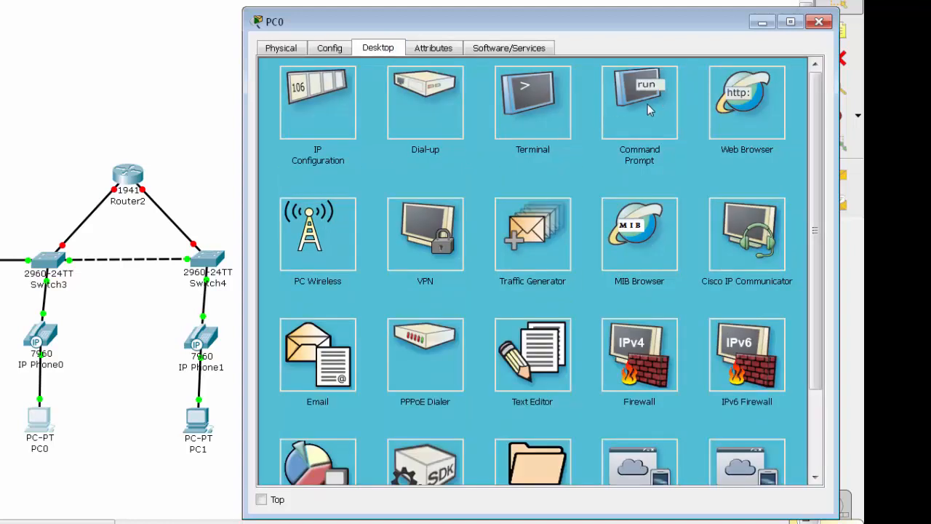
left_click(639, 102)
type("ping")
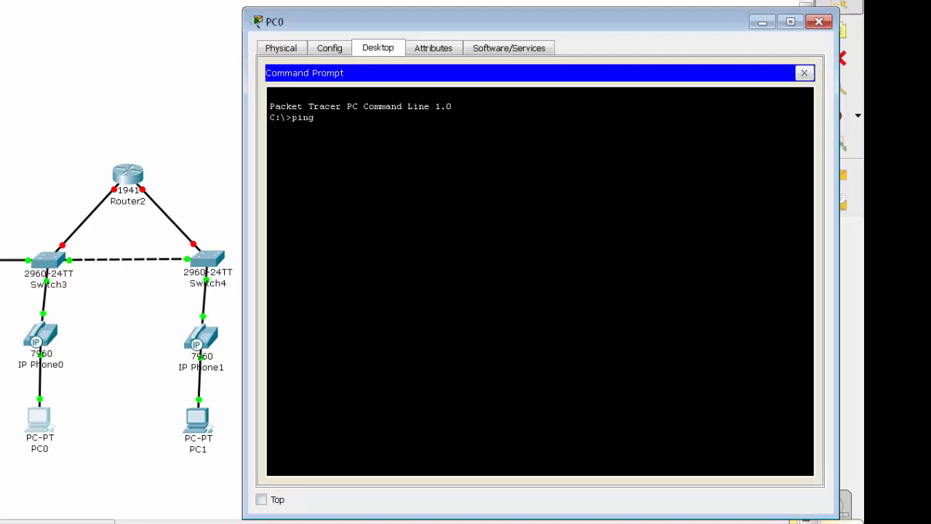
type("10.0.0.1")
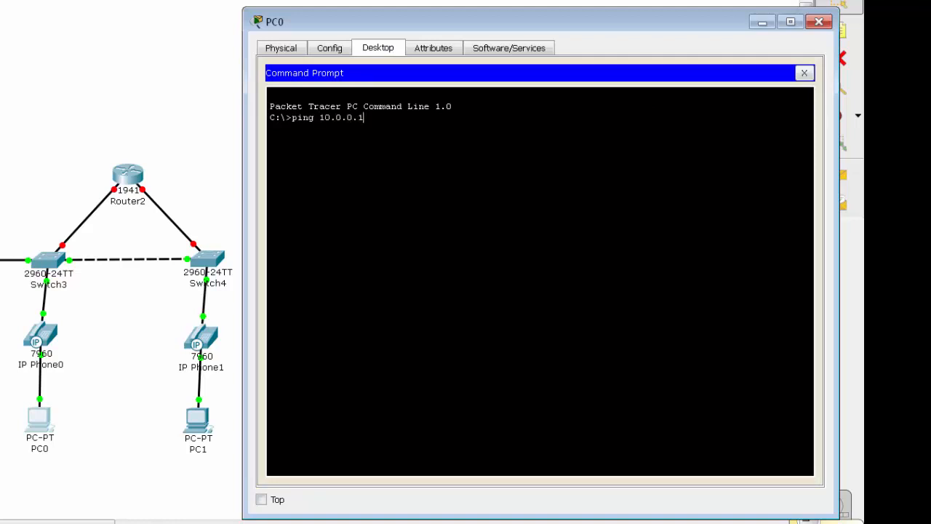
key("Return")
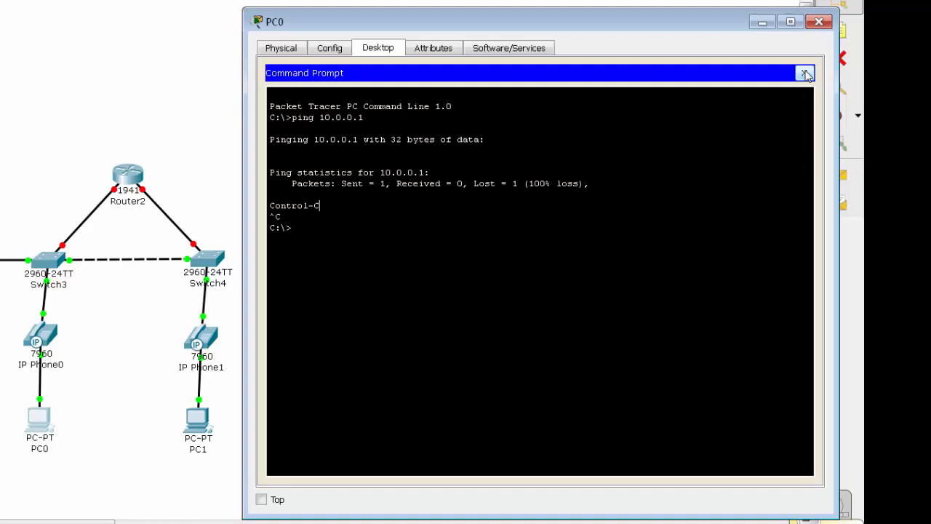
left_click(806, 73)
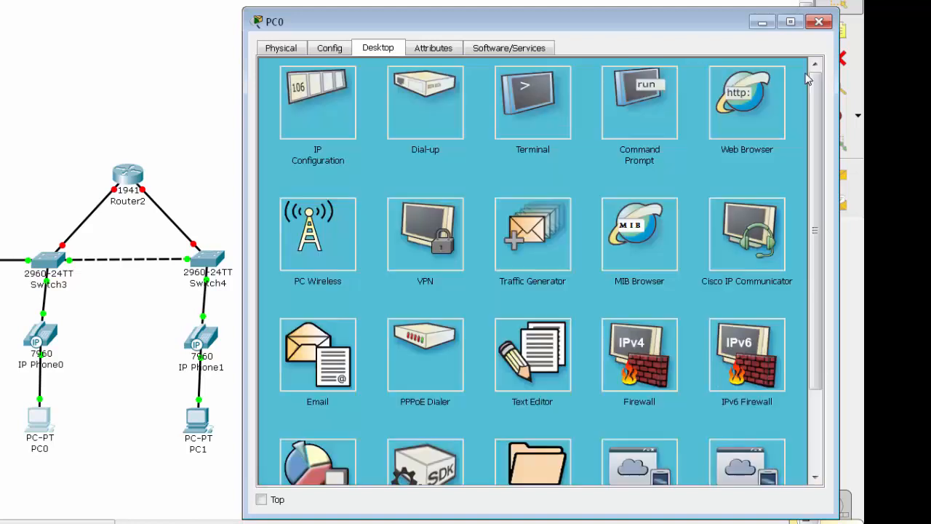
scroll("down", 3)
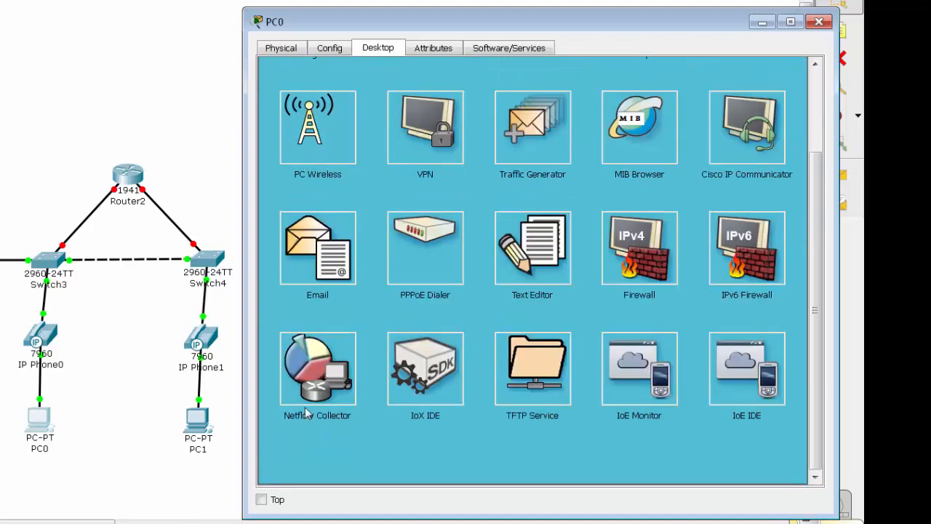
mouse_move(332, 372)
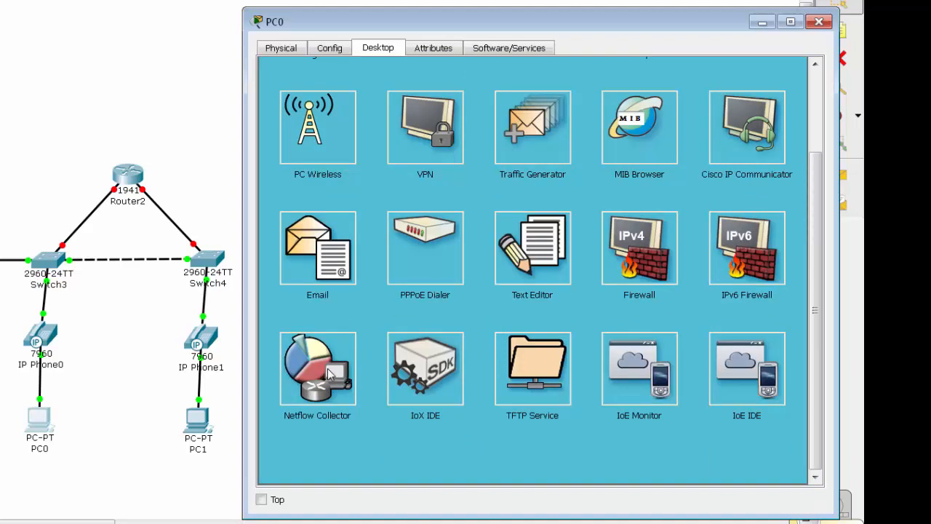
scroll("up", 3)
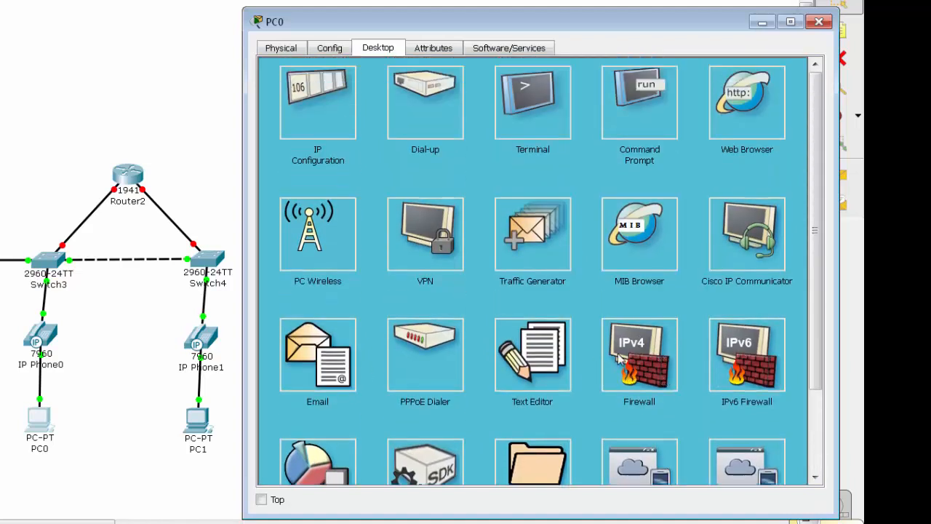
mouse_move(464, 221)
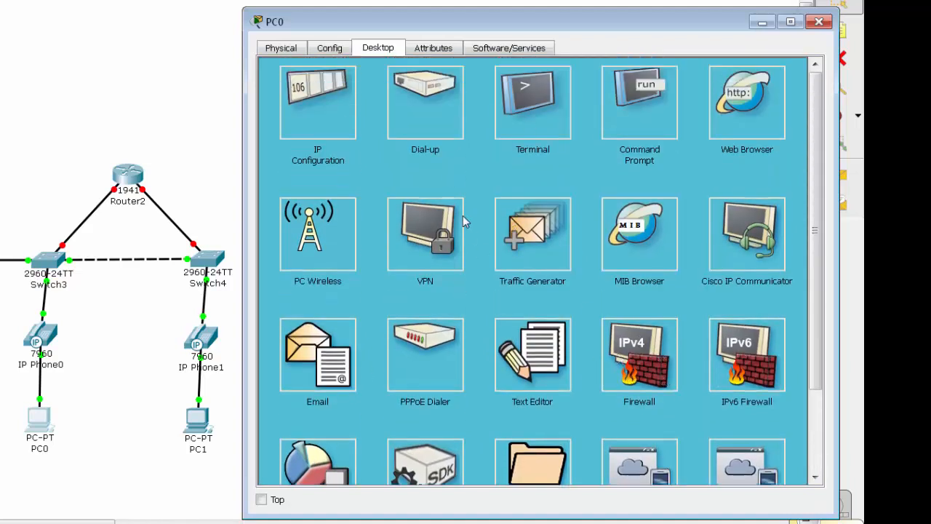
mouse_move(506, 305)
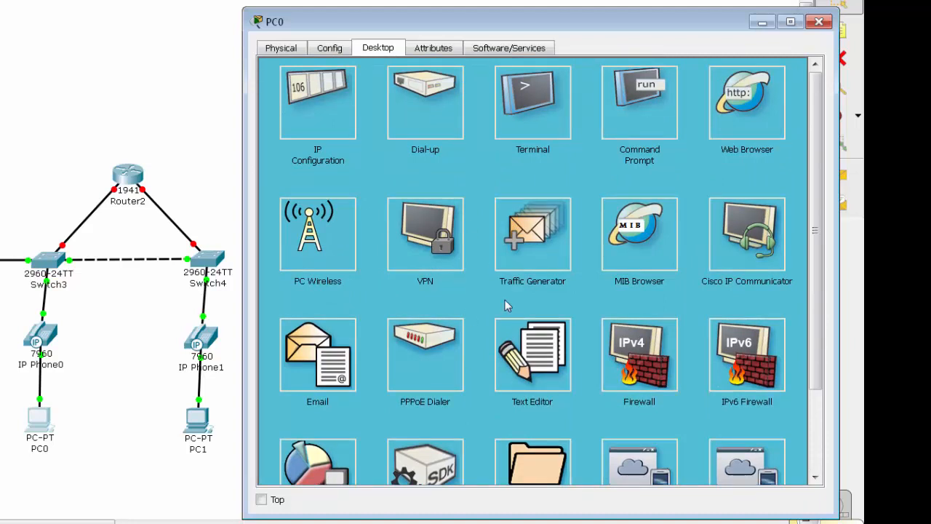
left_click(817, 22)
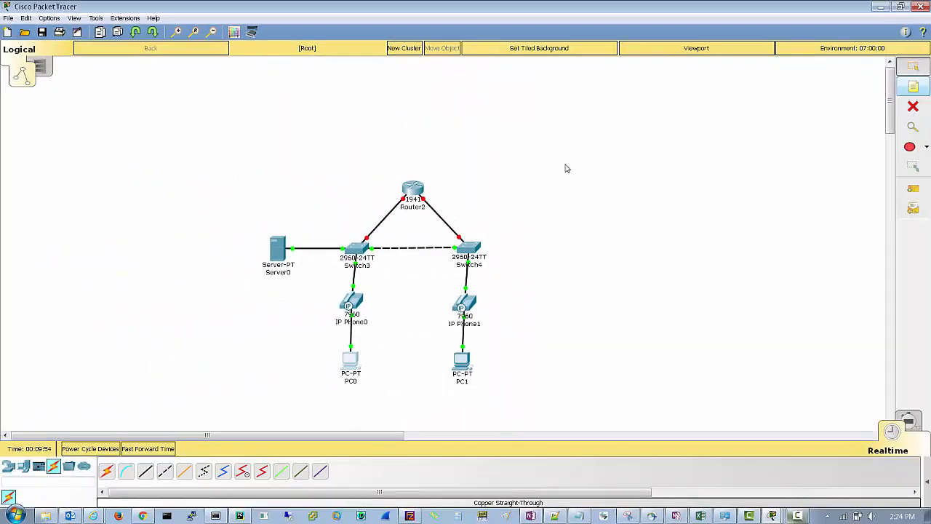
double_click(276, 250)
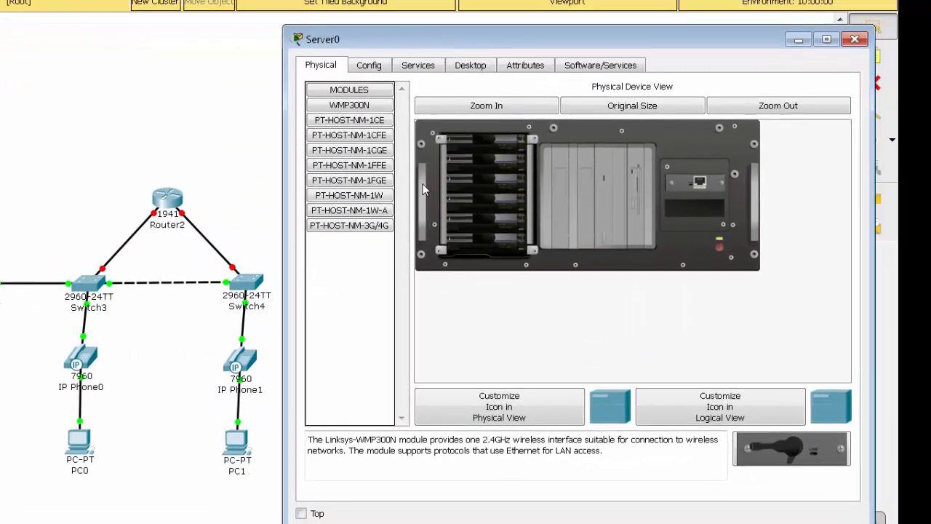
left_click(370, 64)
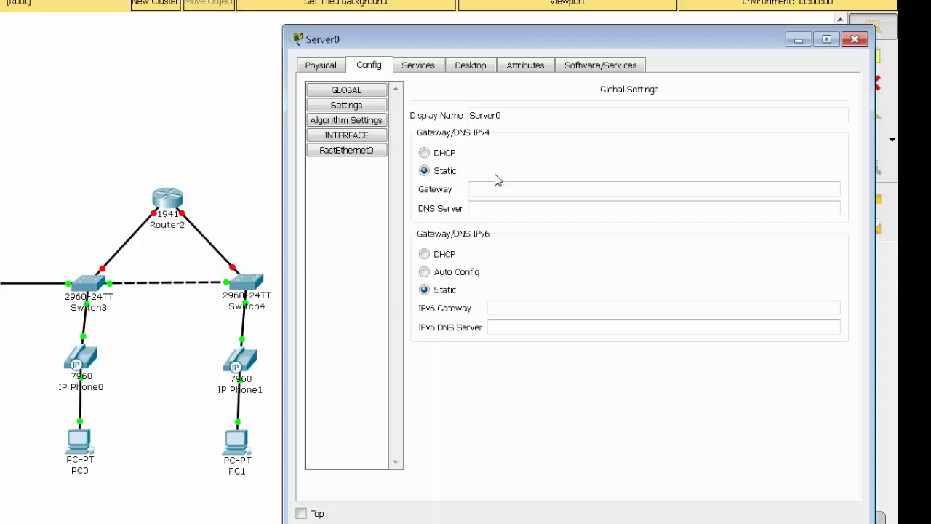
left_click(417, 64)
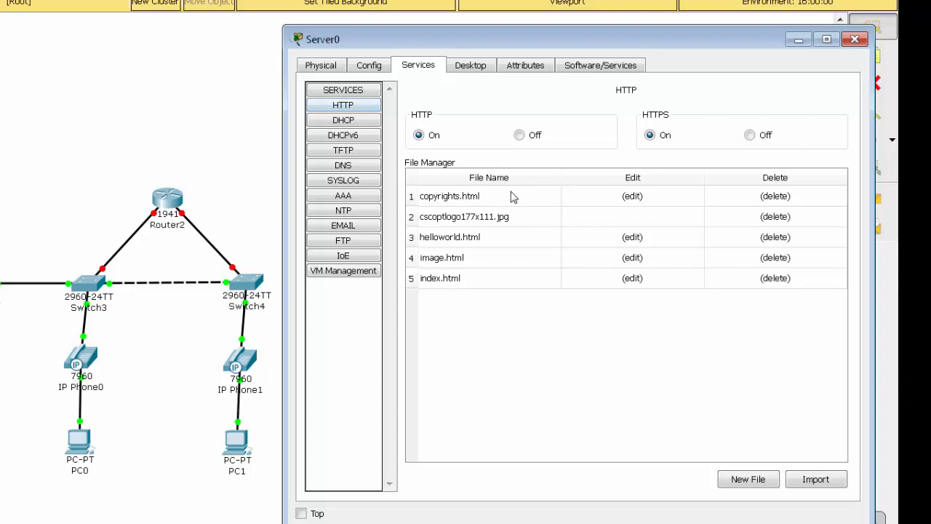
left_click(344, 150)
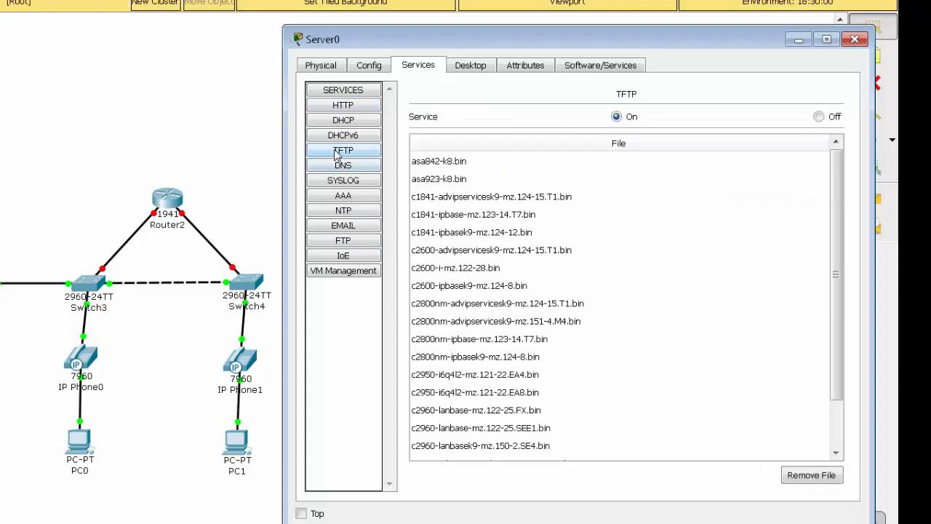
left_click(343, 240)
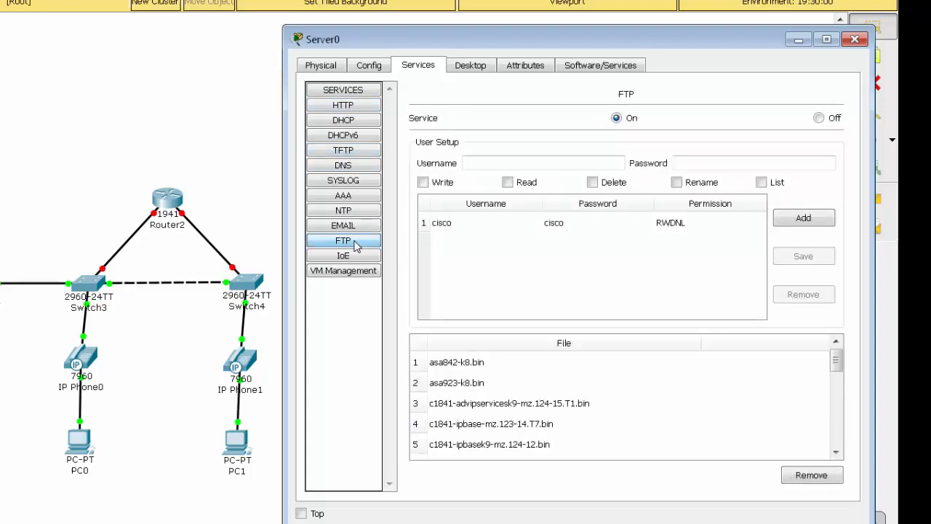
left_click(343, 150)
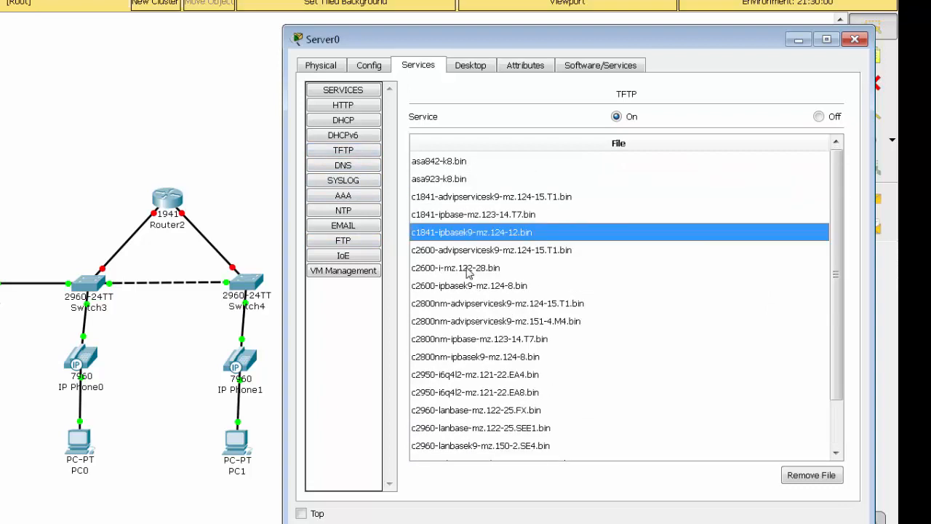
mouse_move(459, 296)
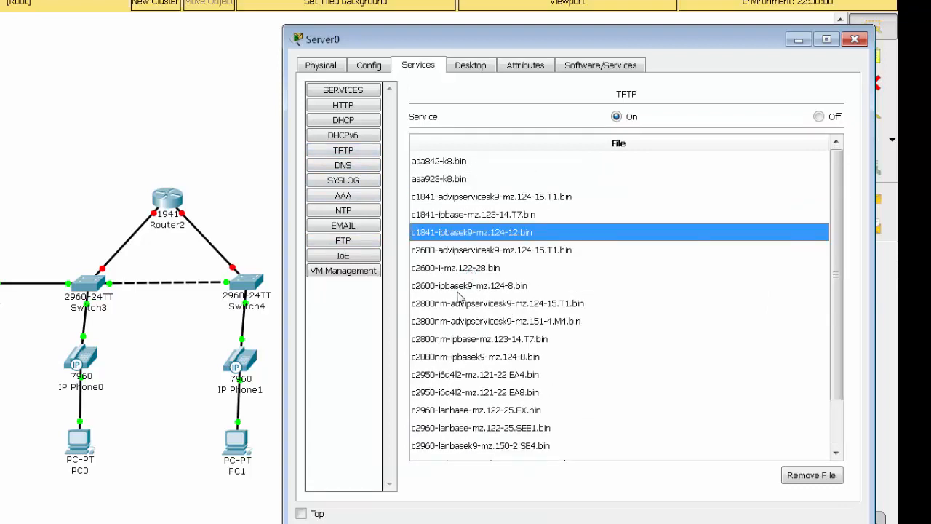
left_click(468, 285)
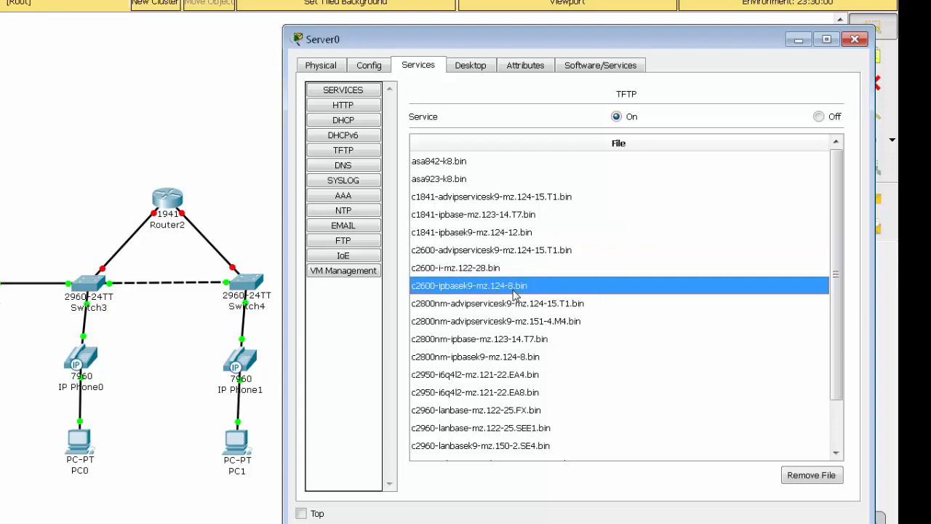
left_click(469, 64)
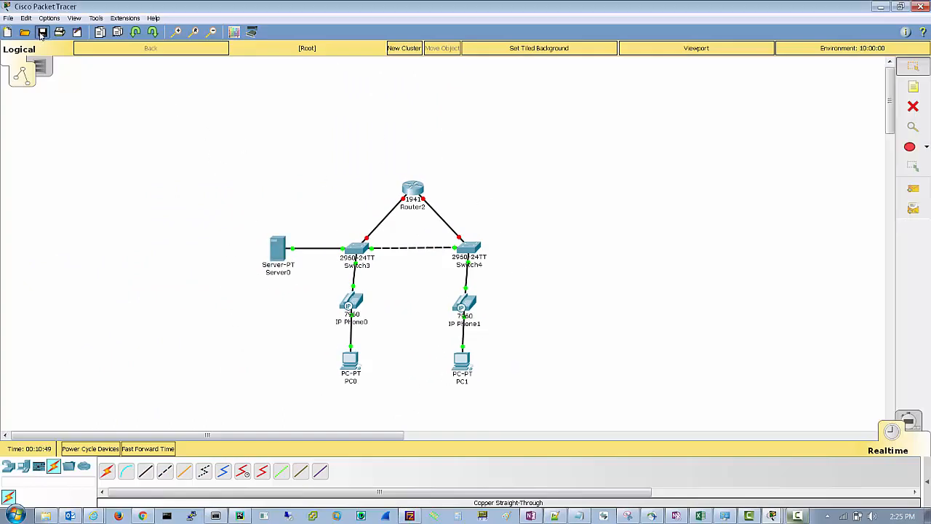
Step: Save the topology as CCNA Topology.pkt in the saves folder
left_click(41, 32)
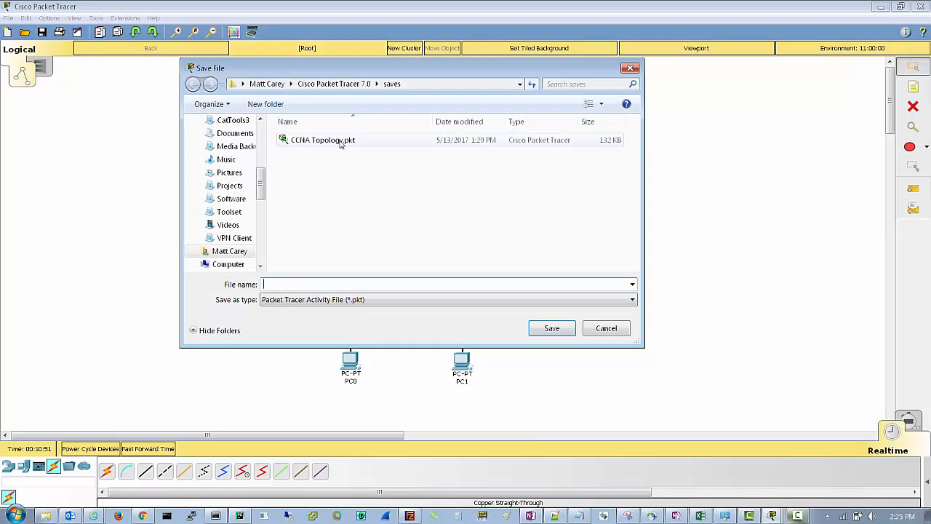
left_click(323, 140)
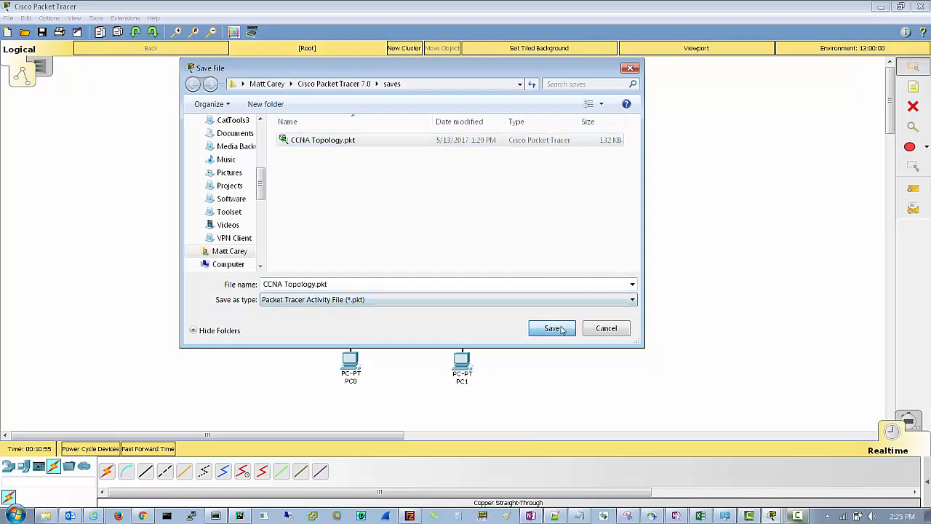
left_click(551, 329)
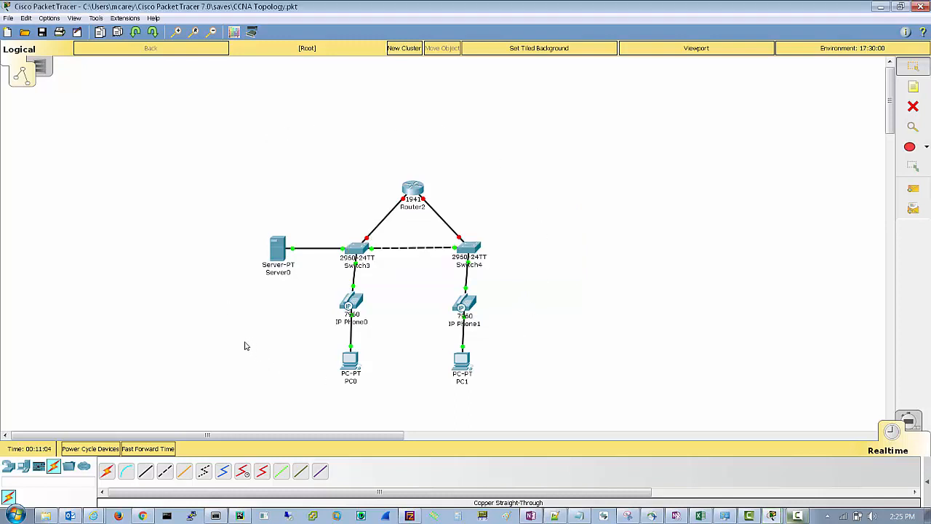
mouse_move(72, 95)
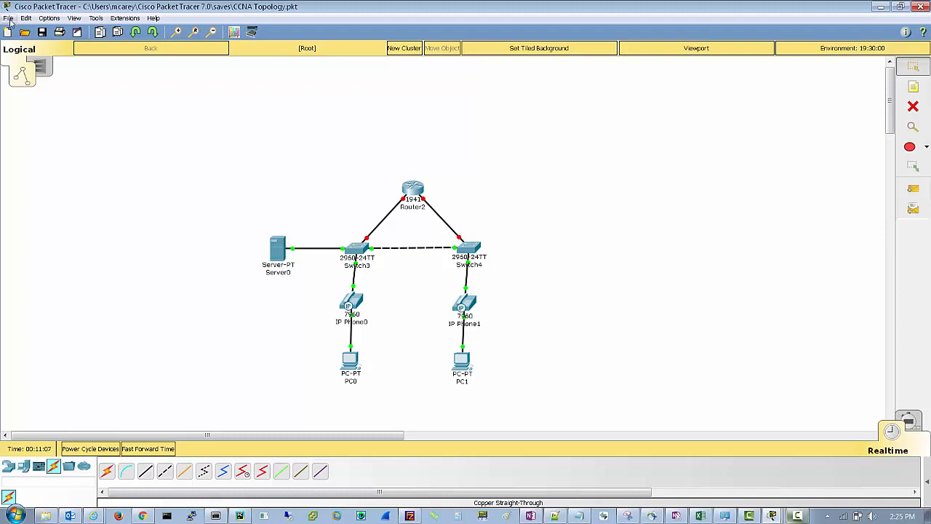
Step: Open saves\Router\EIGRP\baseEigrpAuth_packet.pkt, replacing the topology with the EIGRP sample
left_click(8, 17)
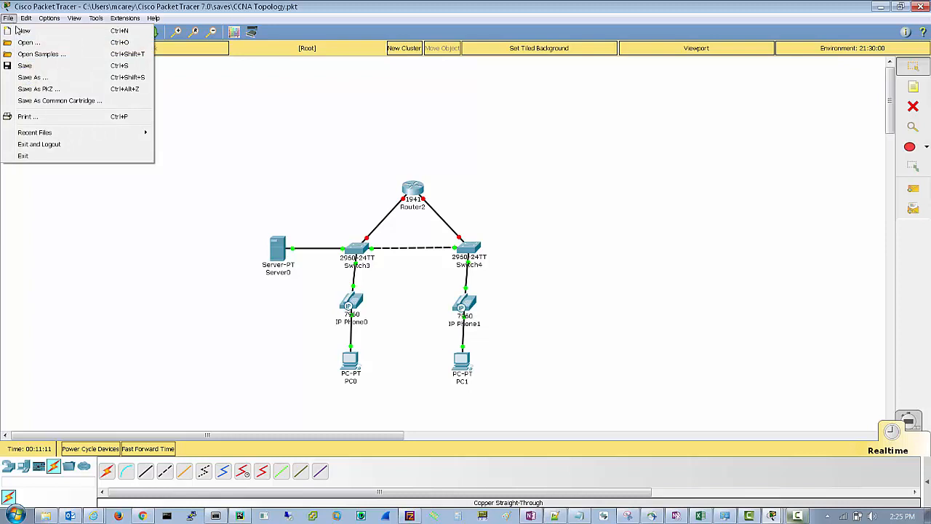
left_click(29, 42)
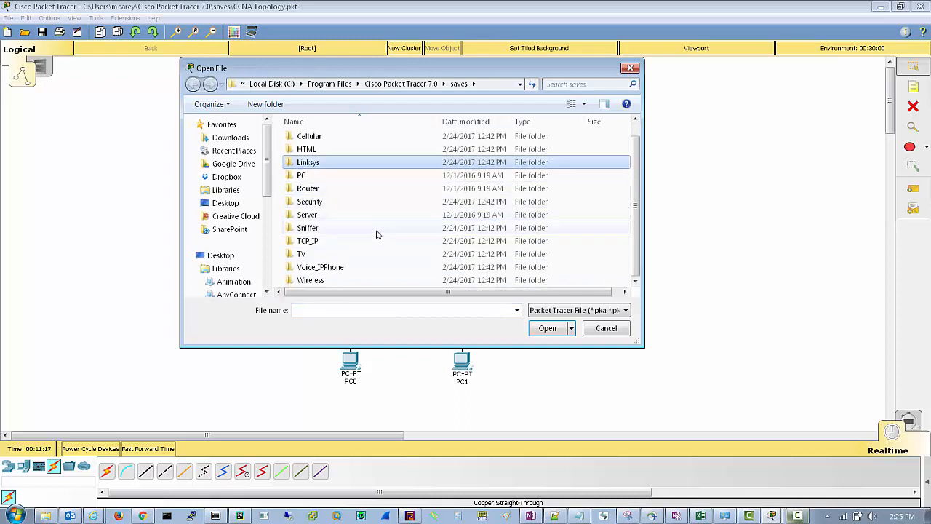
scroll("up", 3)
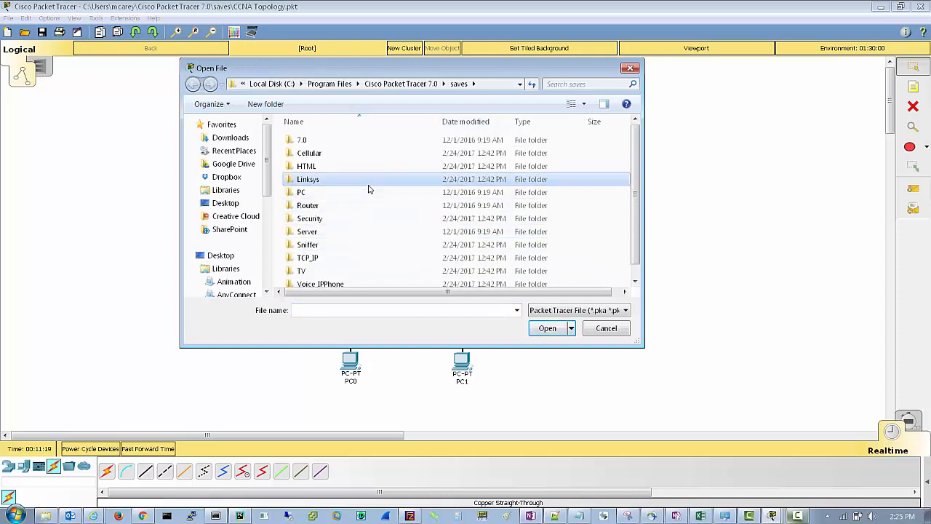
left_click(308, 205)
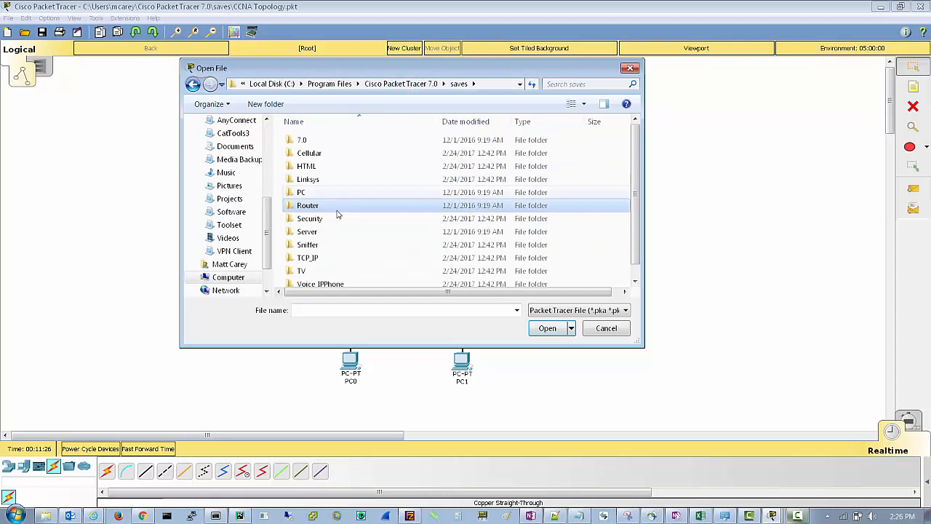
double_click(307, 205)
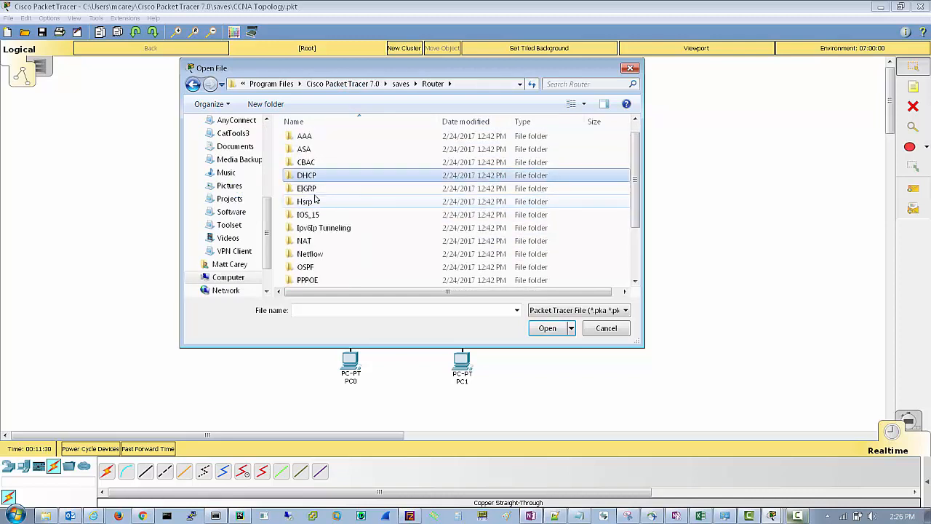
double_click(306, 189)
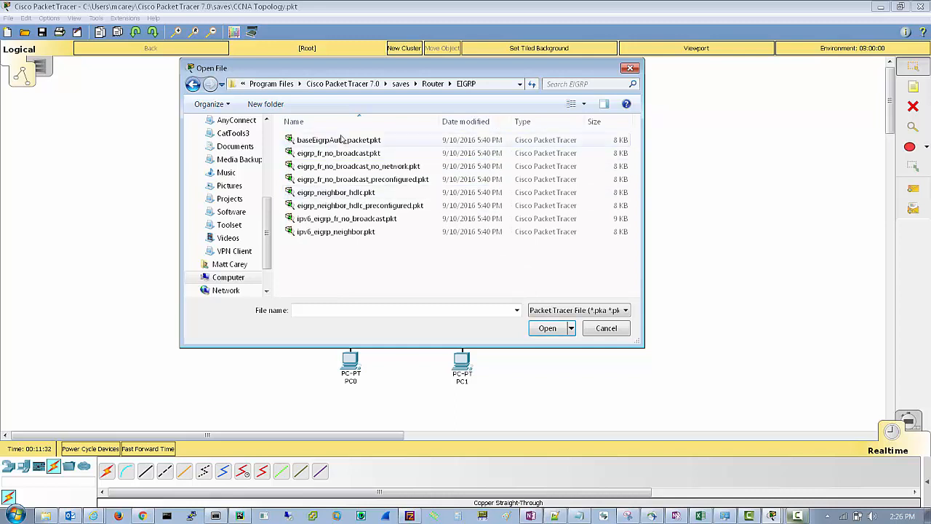
left_click(339, 139)
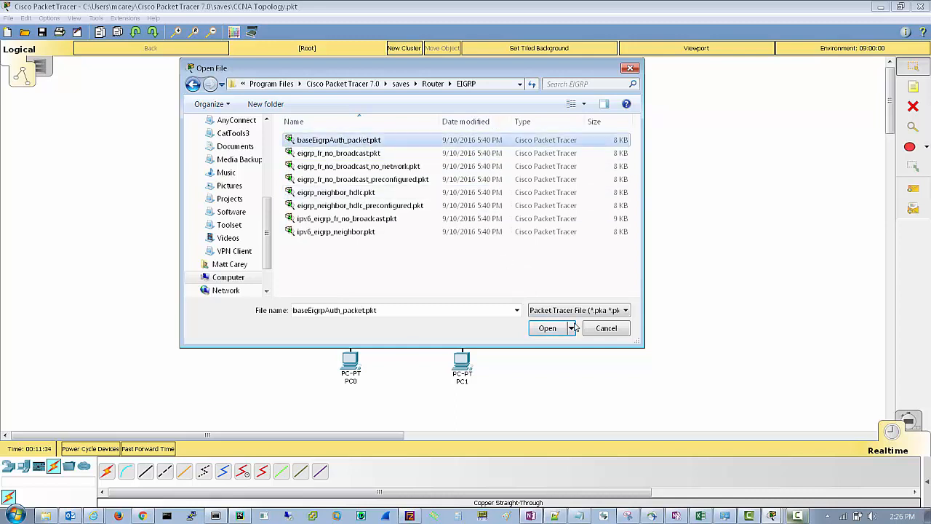
left_click(547, 329)
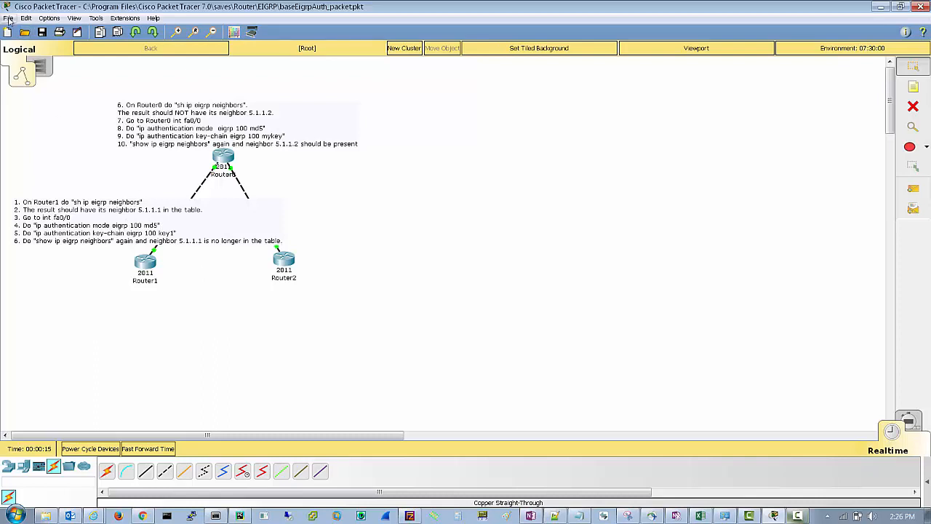
left_click(23, 32)
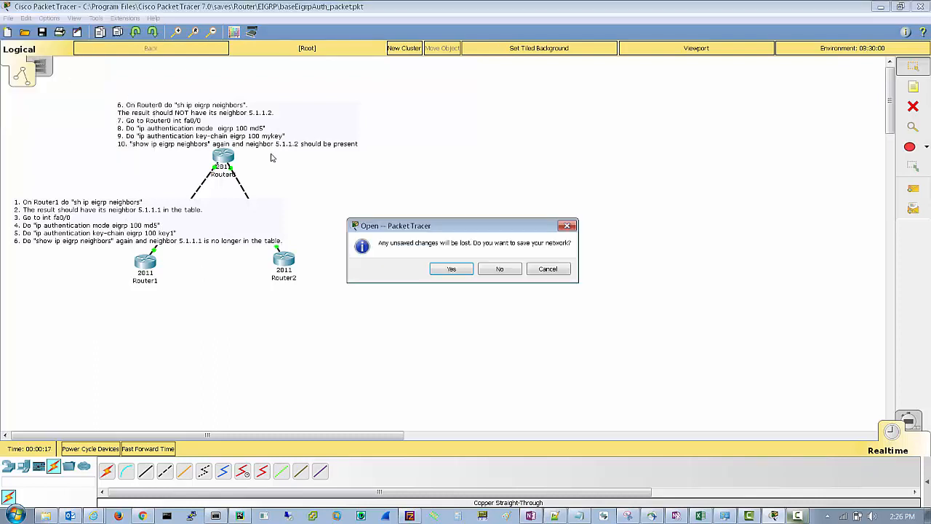